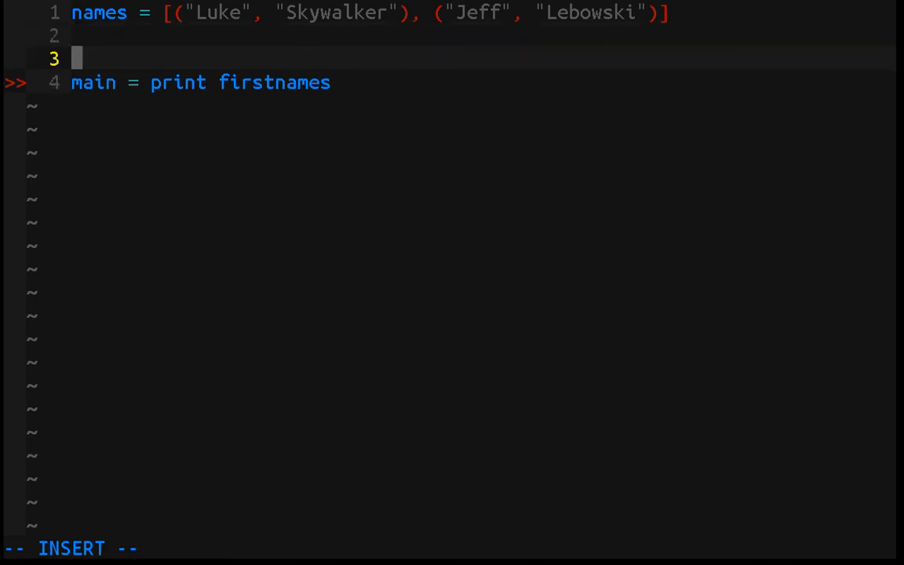
Step: Add the line firstnames = map fst names on line 3 above main
text(fsi)
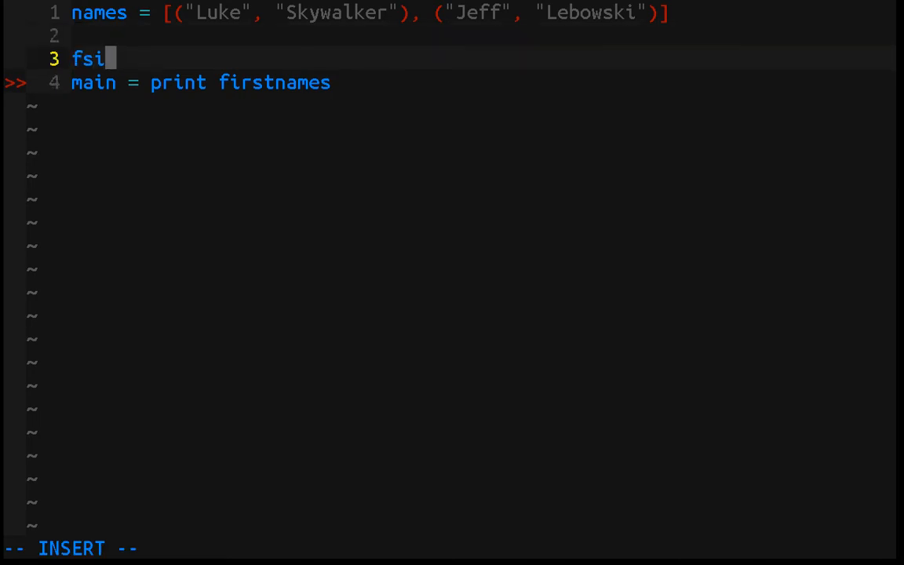
text(rstnames =)
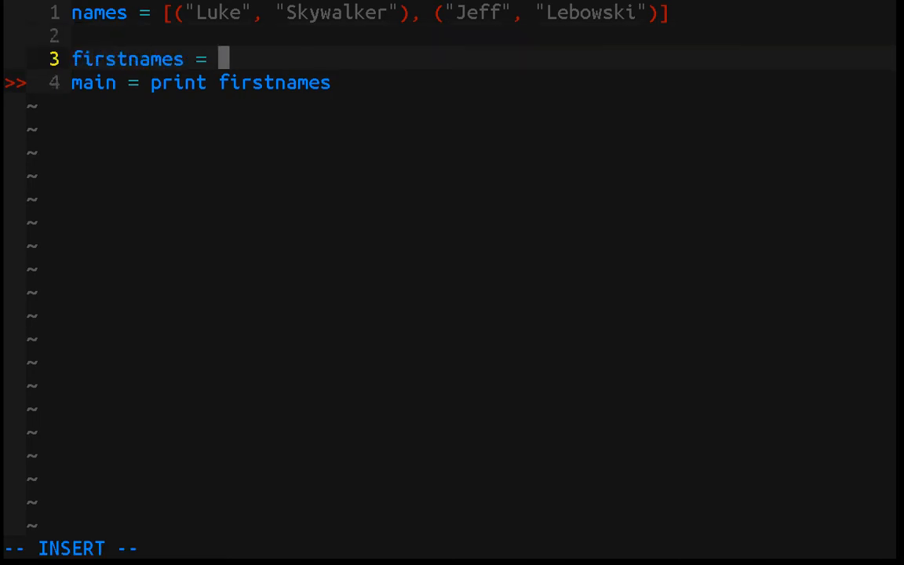
text(nap)
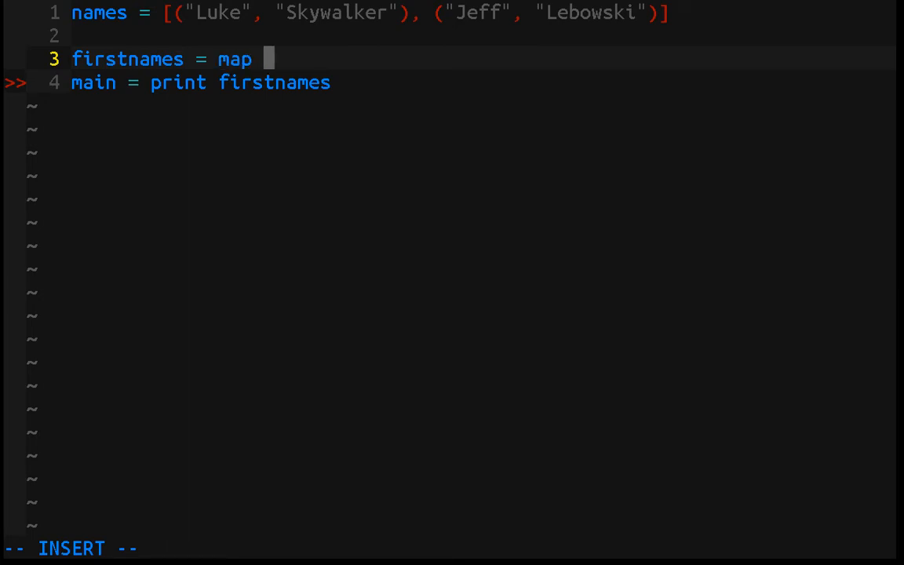
text(fst)
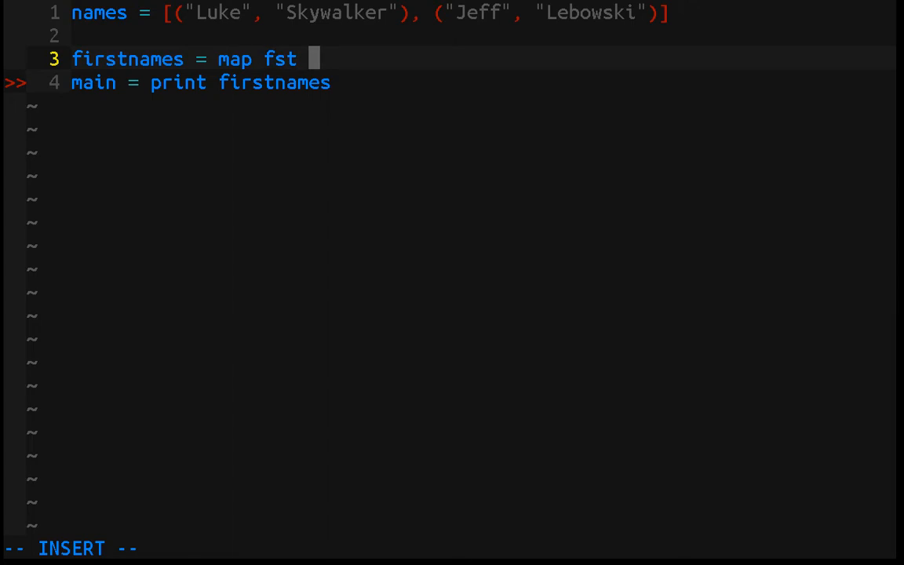
text(names)
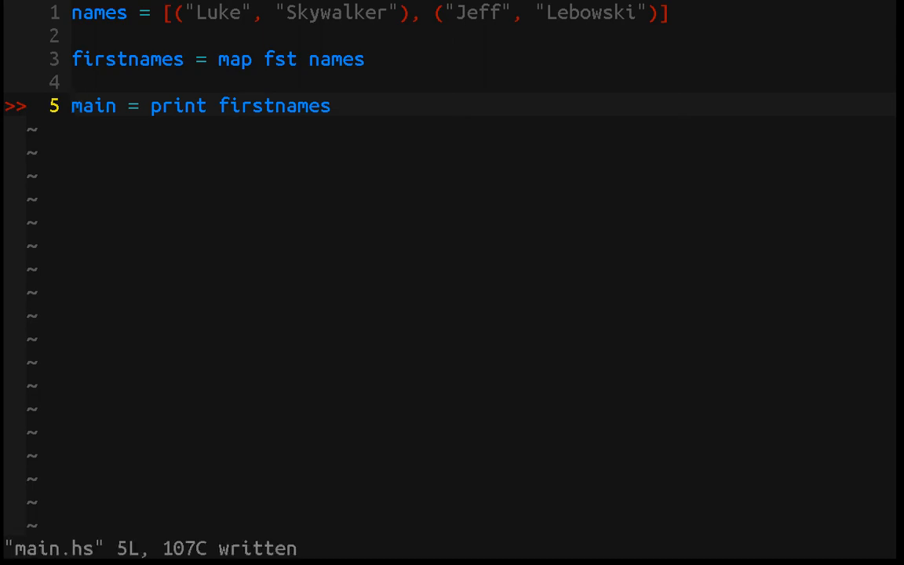
Step: Run :!ghc -o main main.hs to build the main executable, then return to the buffer
text(:!ghc -o main main.hs)
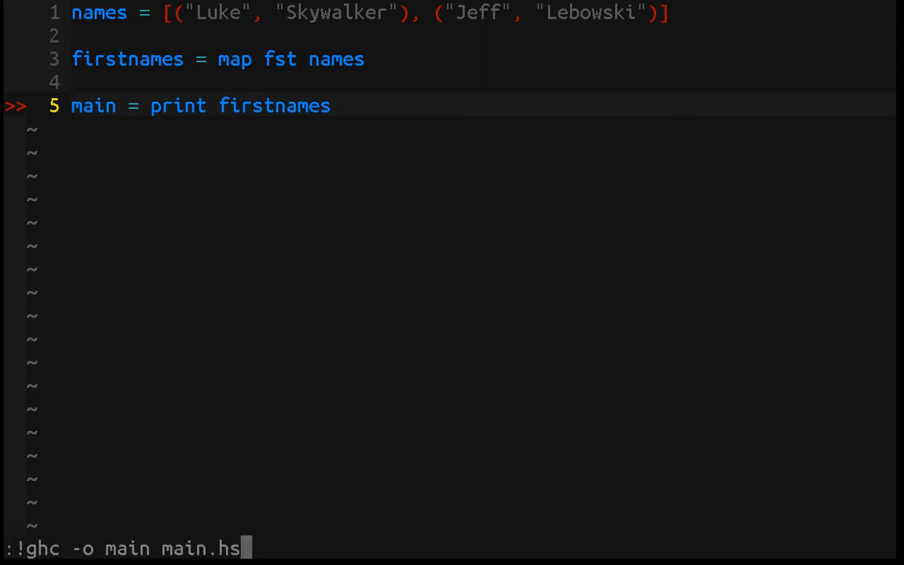
key(Return)
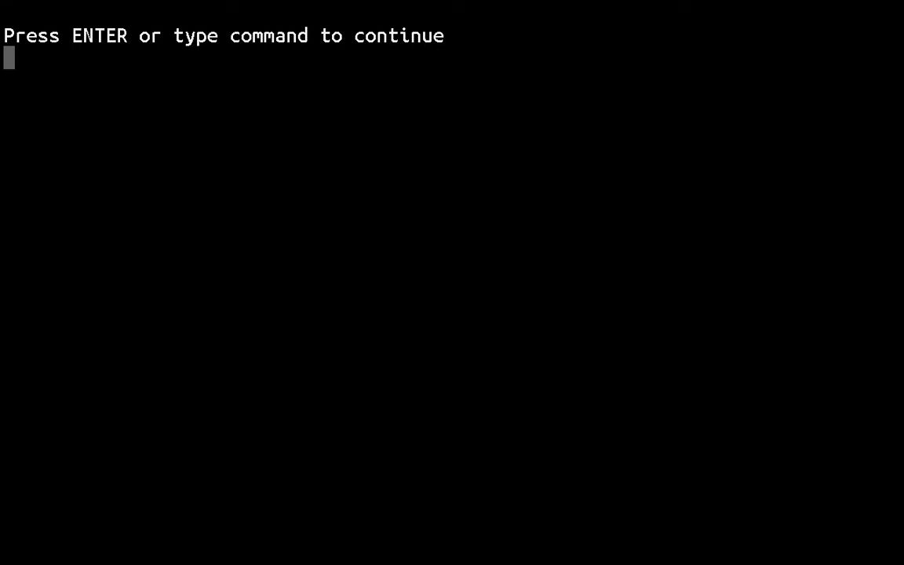
key(Return)
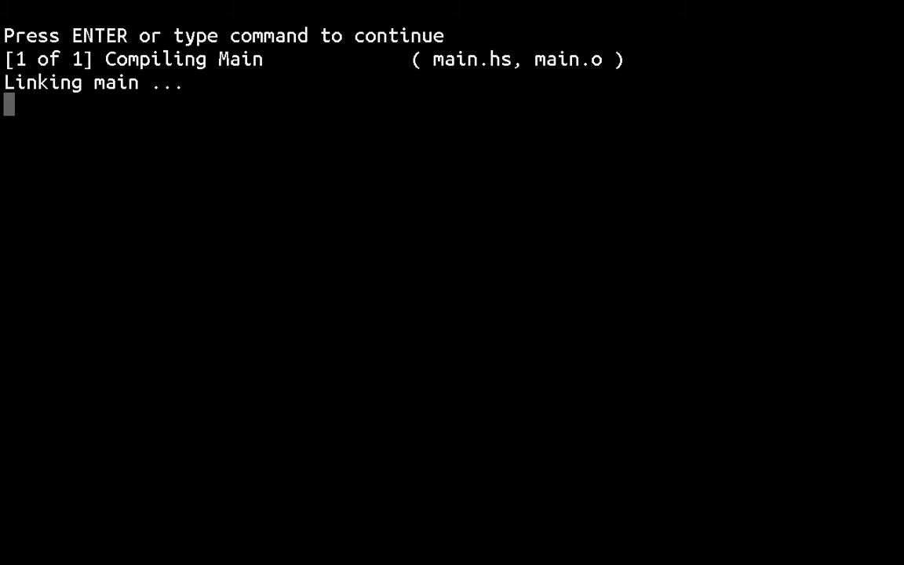
key(Return)
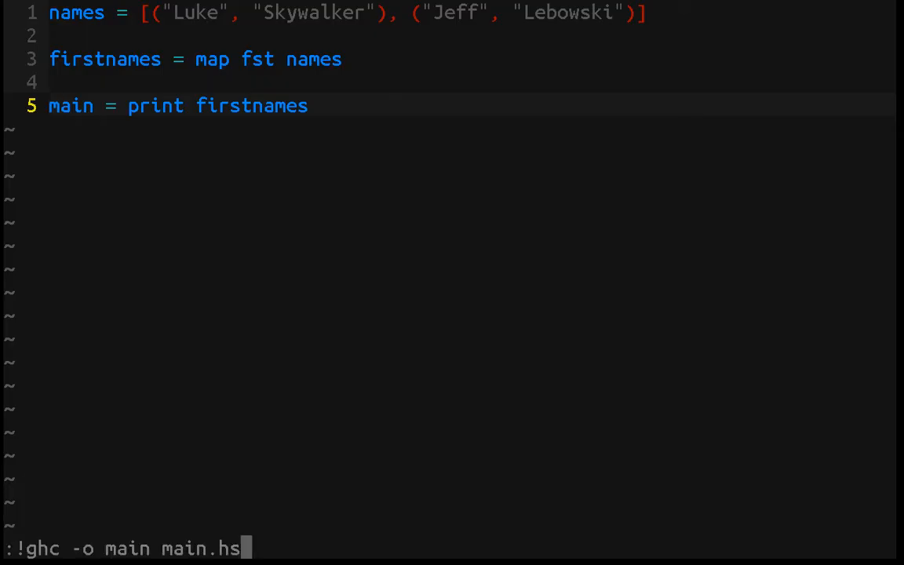
key(Return)
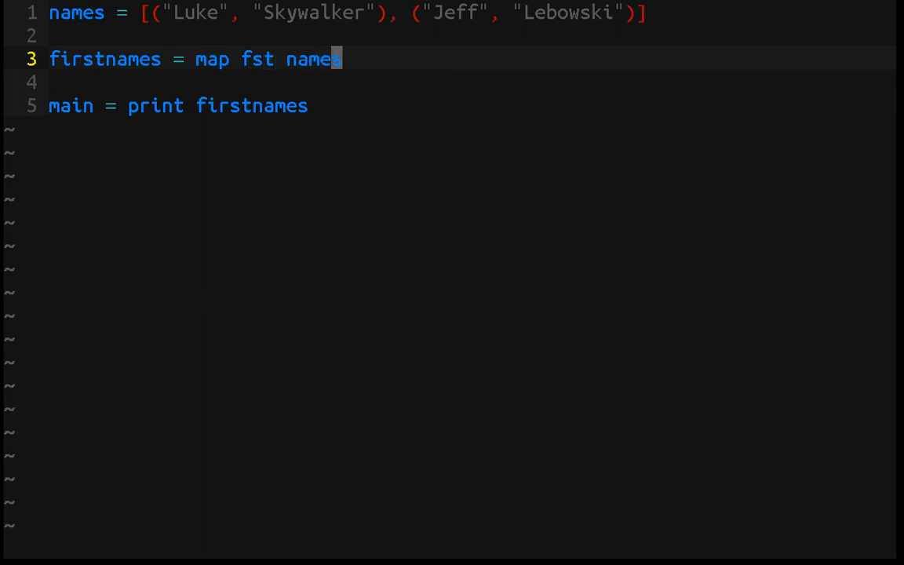
key(Left)
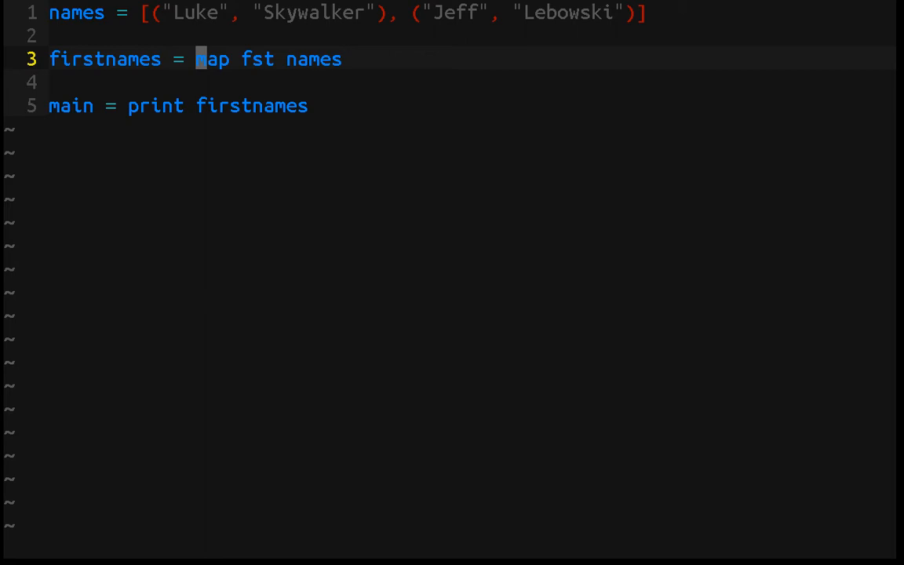
key(Right)
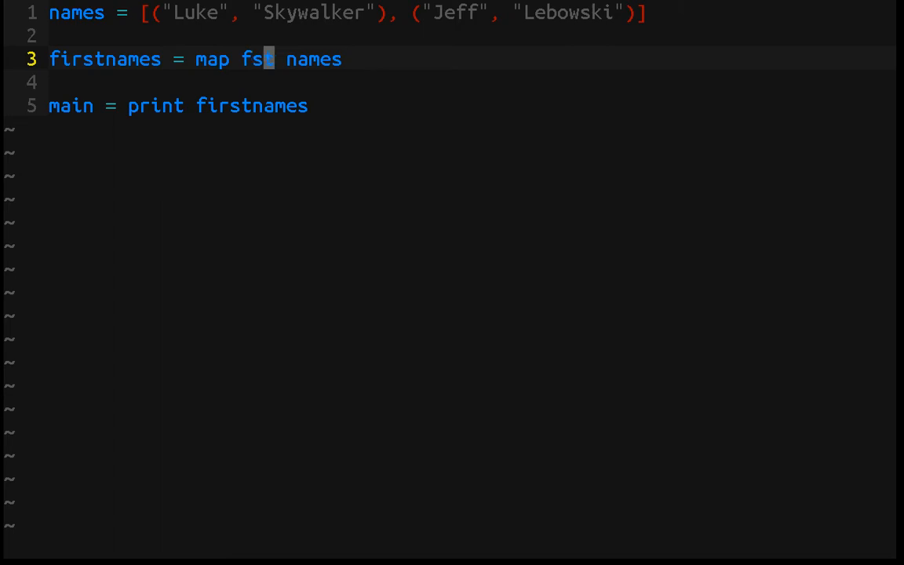
mouse_move(303, 59)
text(e)
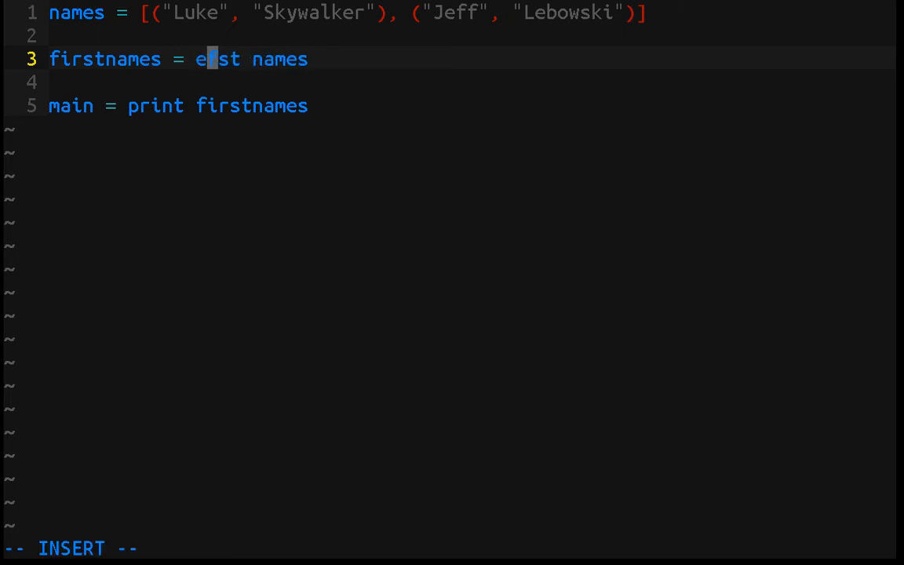
Step: Comment out the map line and add firstnames = fst $ unzip names below it
text(ach)
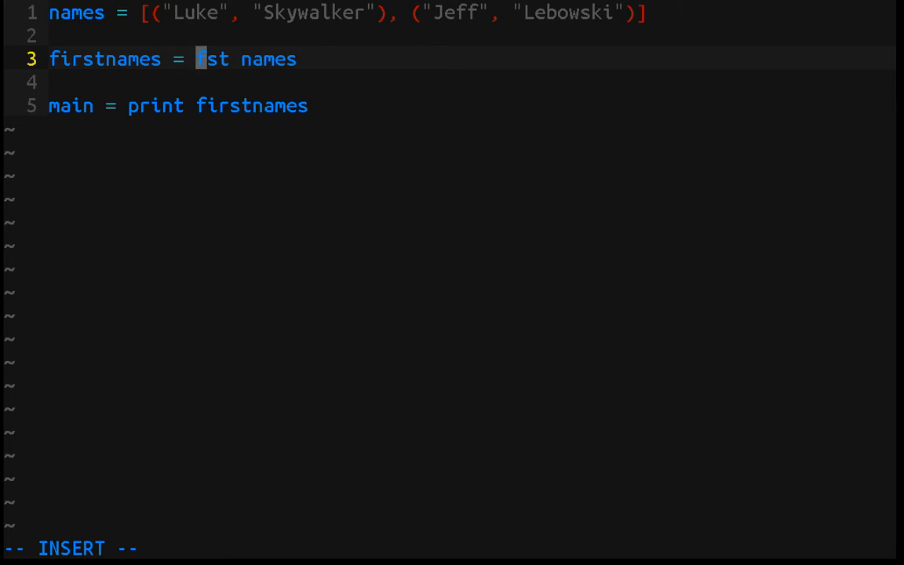
text(map)
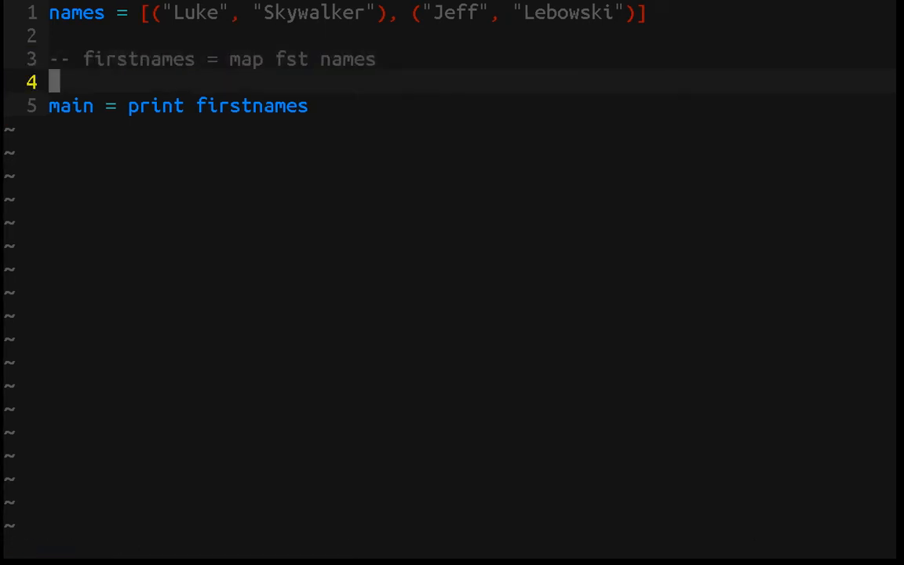
text(f)
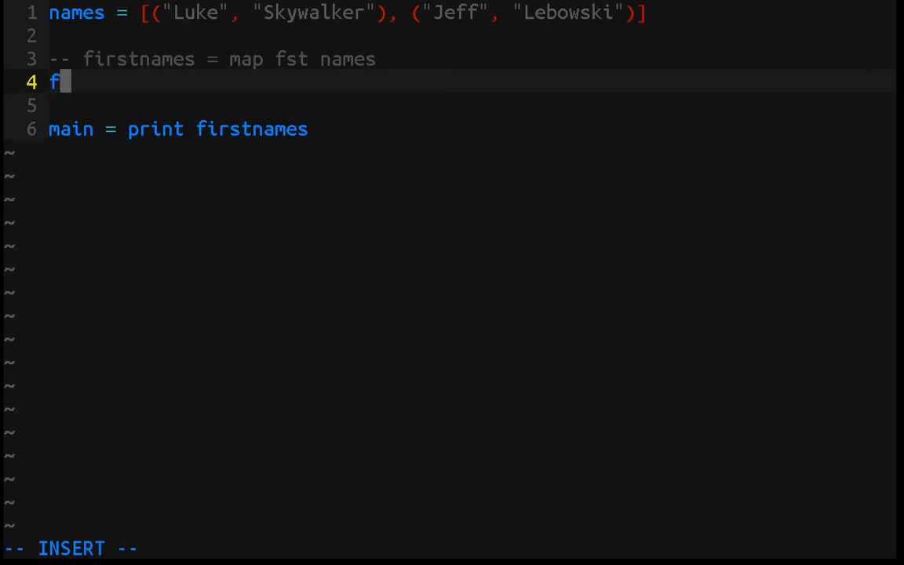
text(irstnames =)
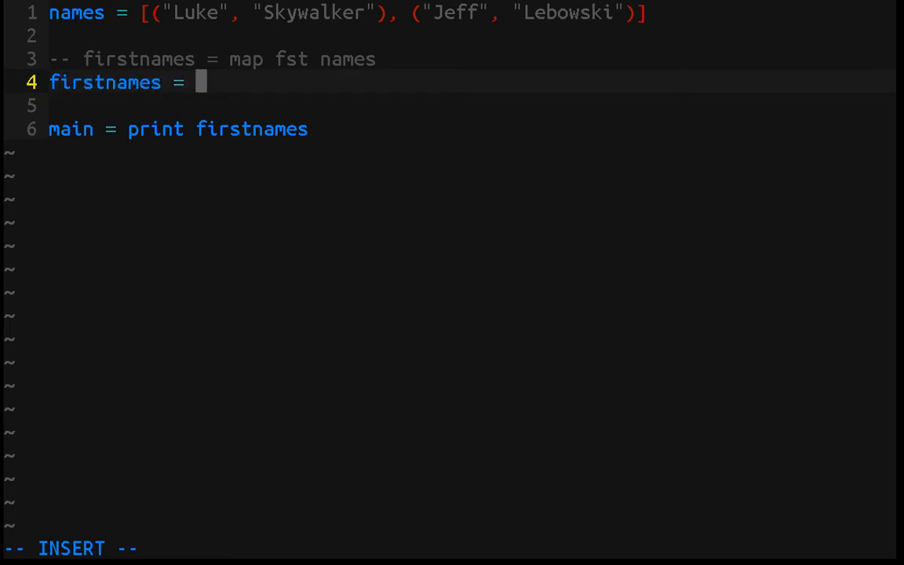
text(fst)
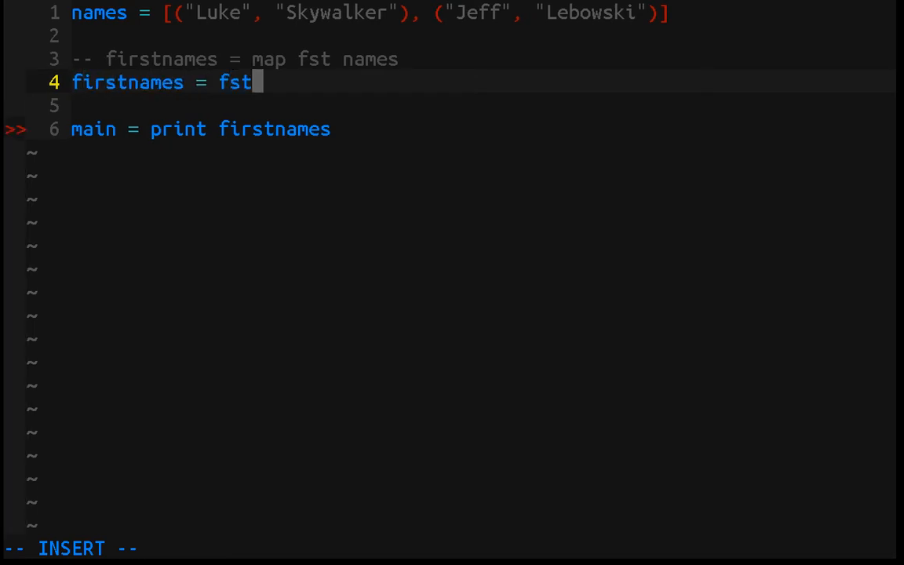
text($)
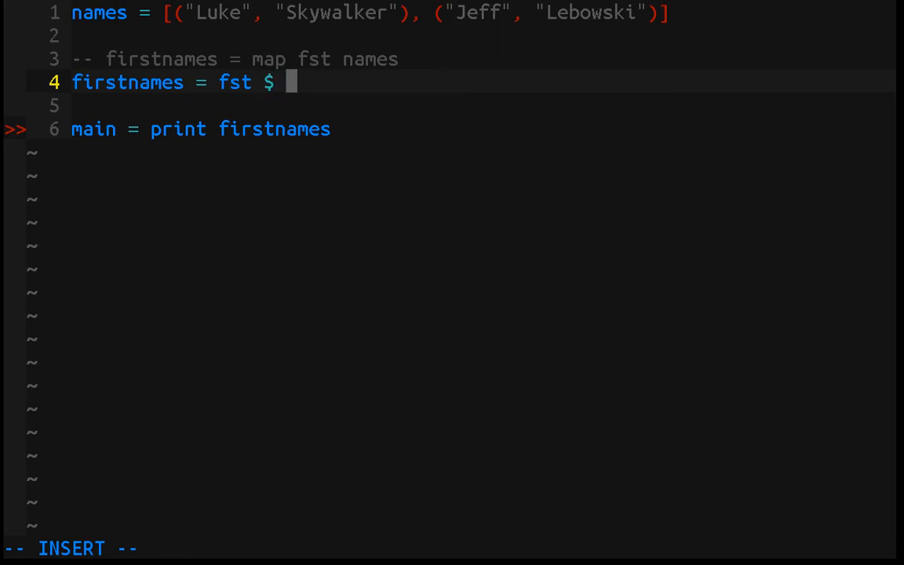
text(unzip numes)
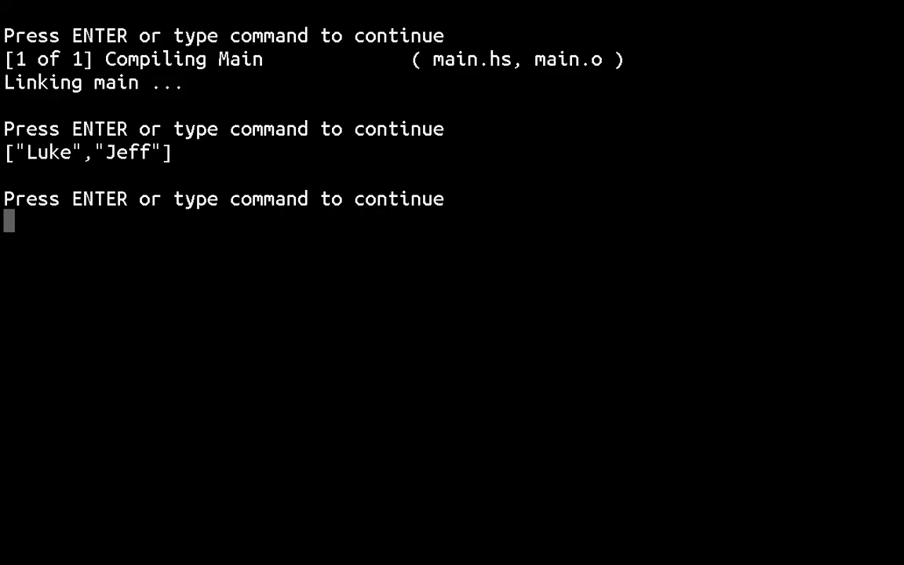
Step: Dismiss the shell output, cancel a half-entered :! command, and move the cursor onto unzip
key(Return)
text(:!)
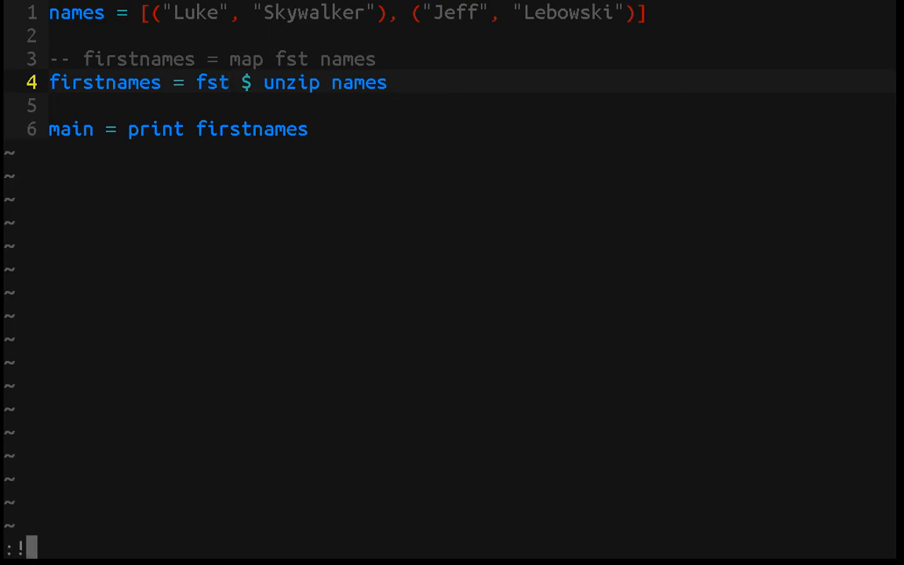
key(Return)
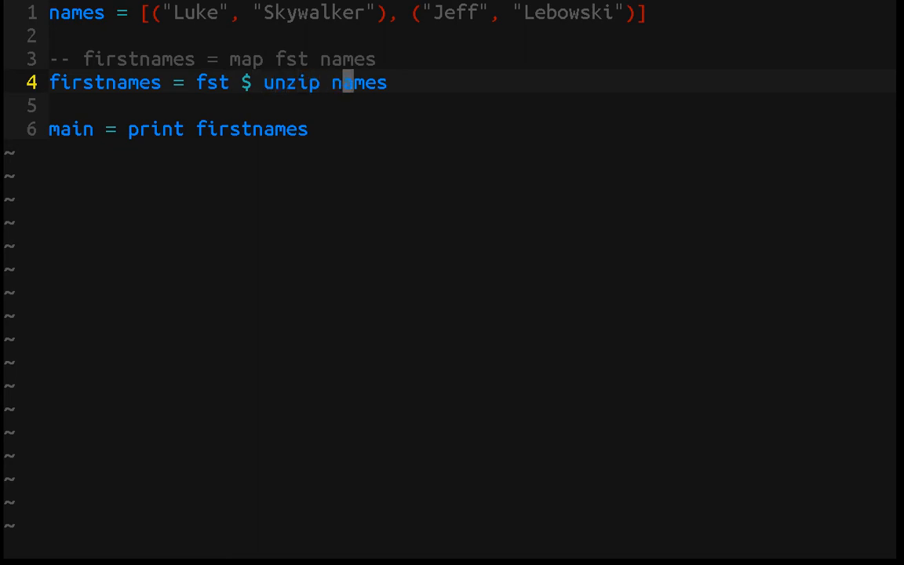
mouse_move(275, 82)
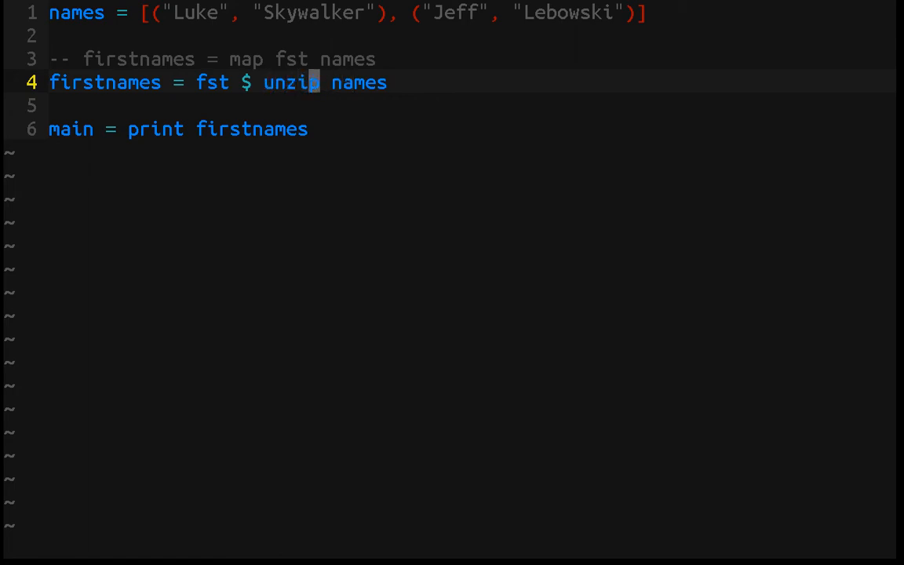
click(271, 59)
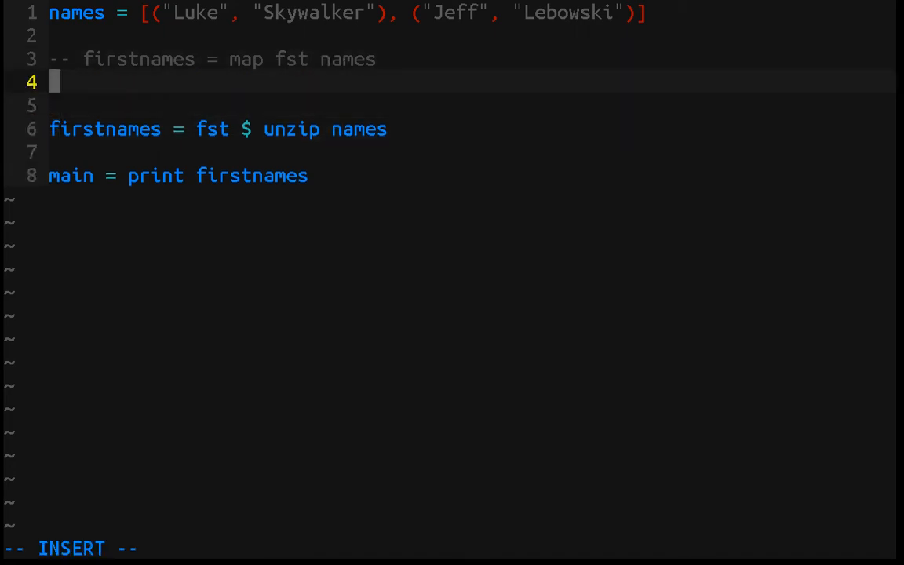
Step: Try a Ruby-style names.map{|name| name.first} line, then delete it after the parse error
text(names.)
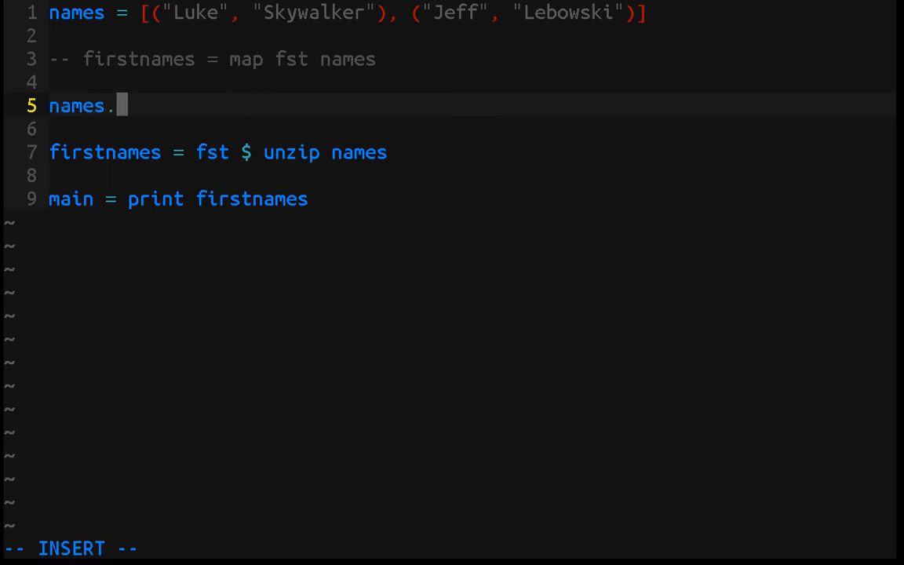
text(map()
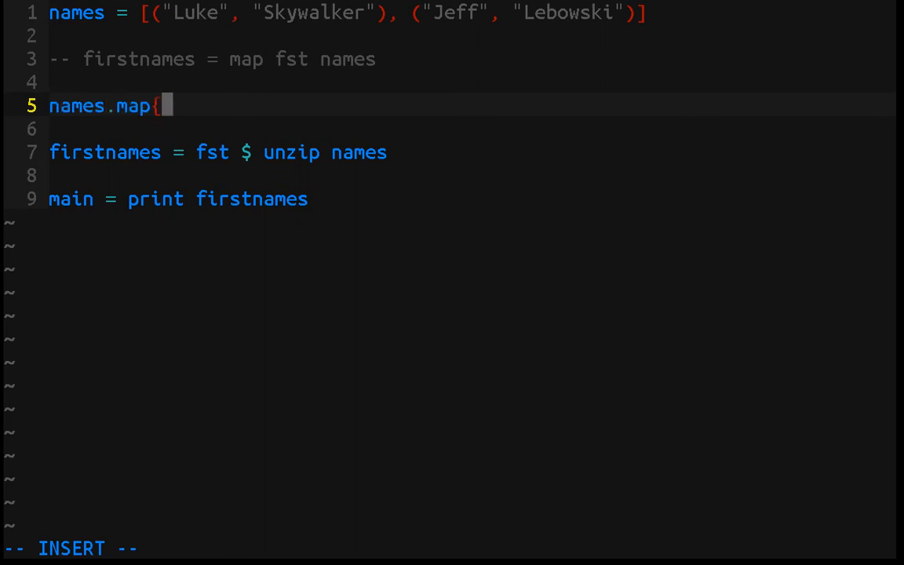
text(\)
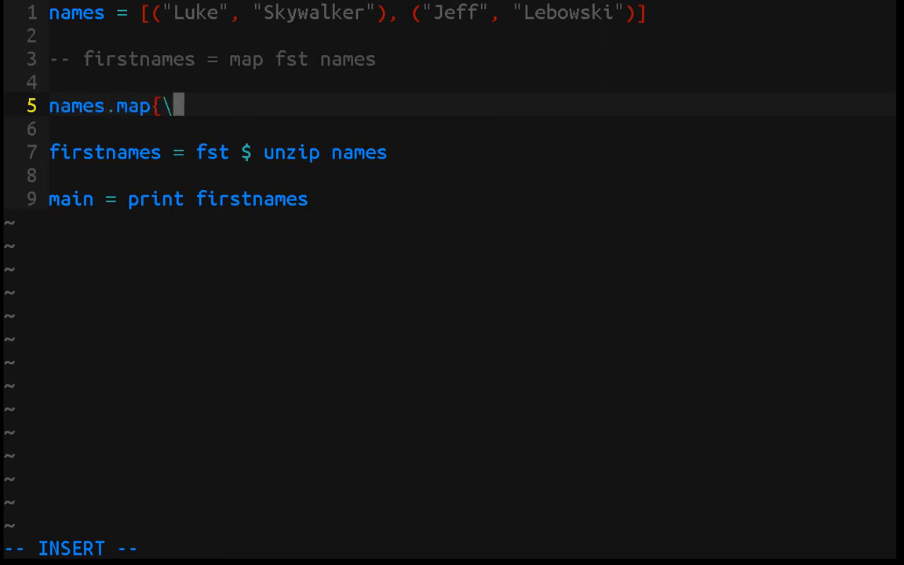
key(BackSpace)
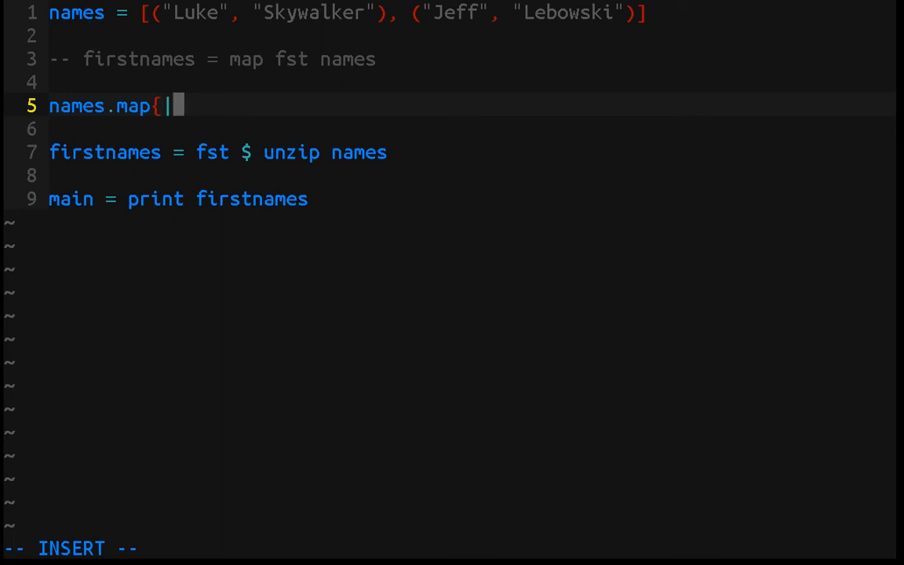
text(name|)
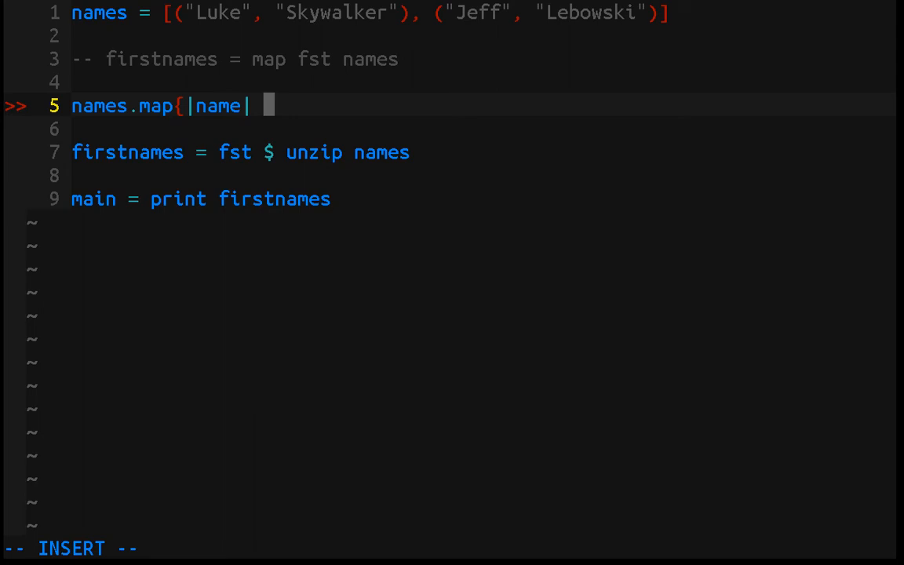
text(name,first)
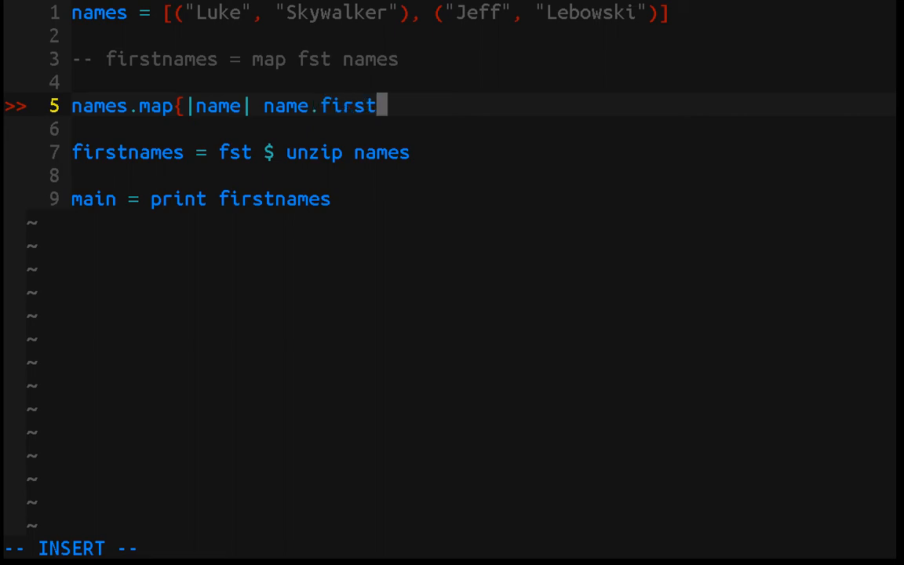
text(})
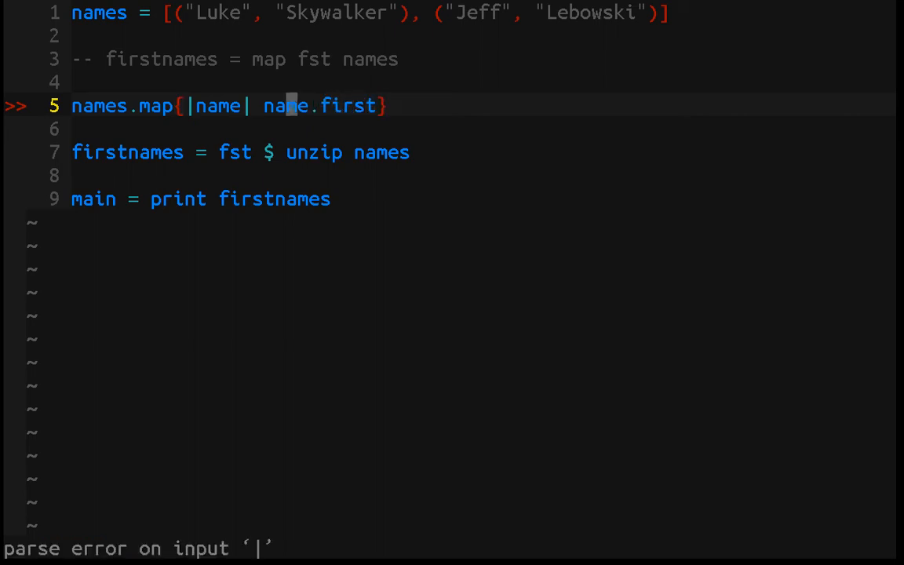
mouse_move(146, 106)
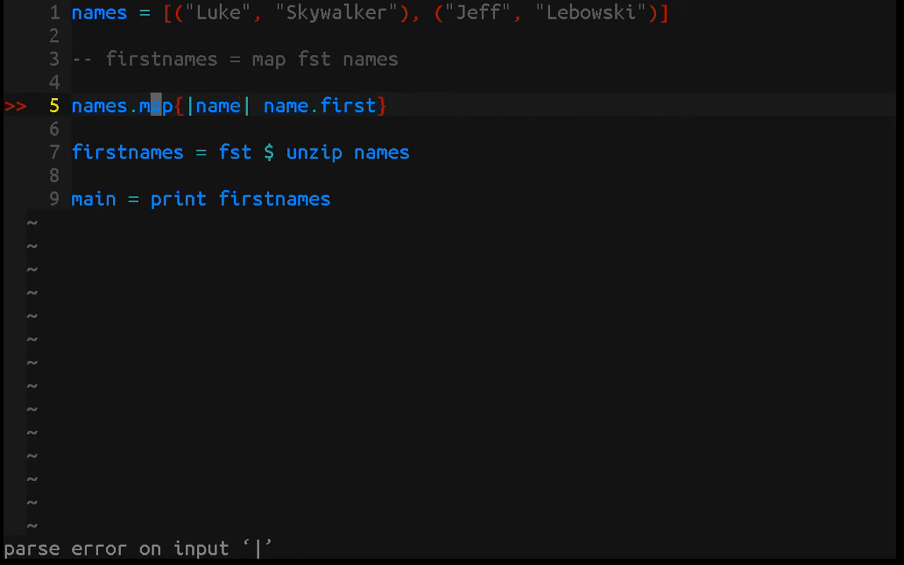
key(Left)
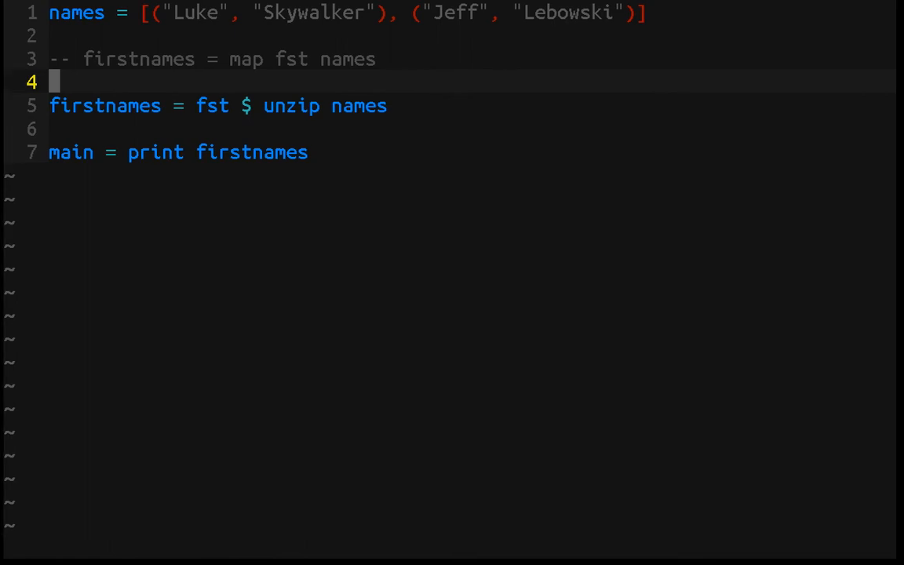
key(dd)
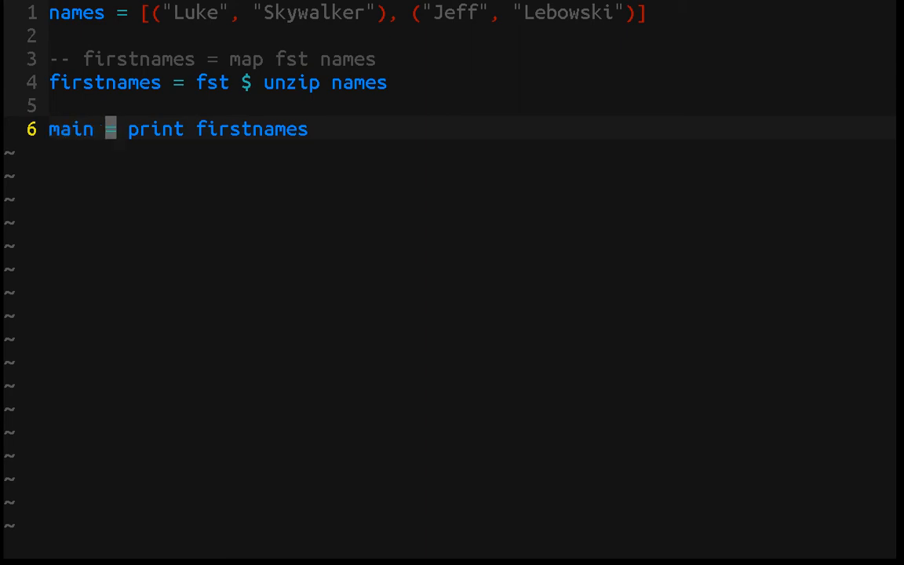
Step: Replace the names definitions with nums = [1..10] and newNums = map (+1) nums
key(dd)
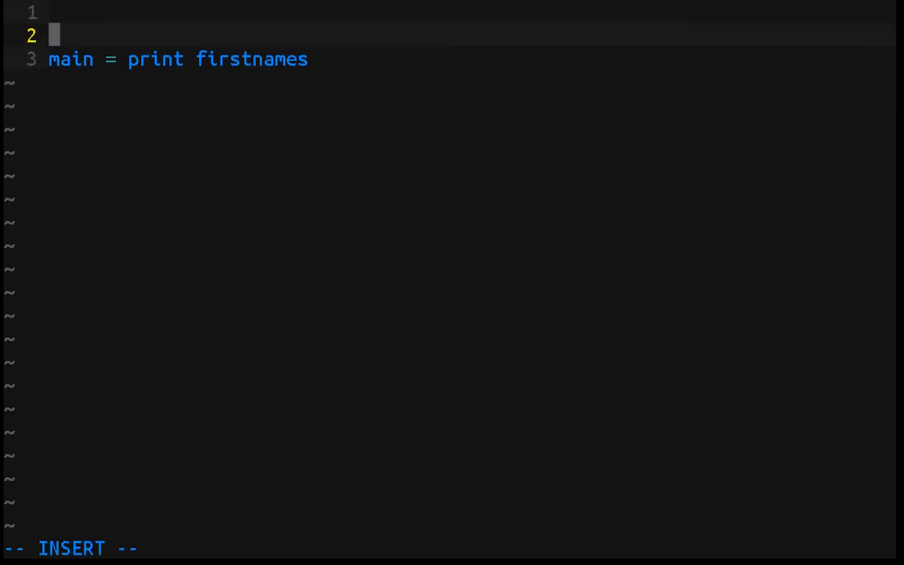
text(num)
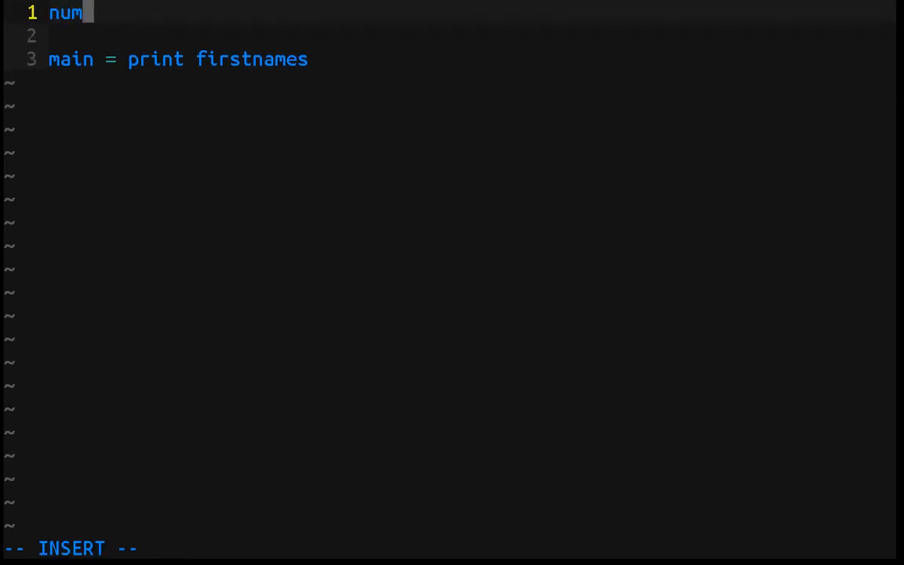
text(s = [1..10)
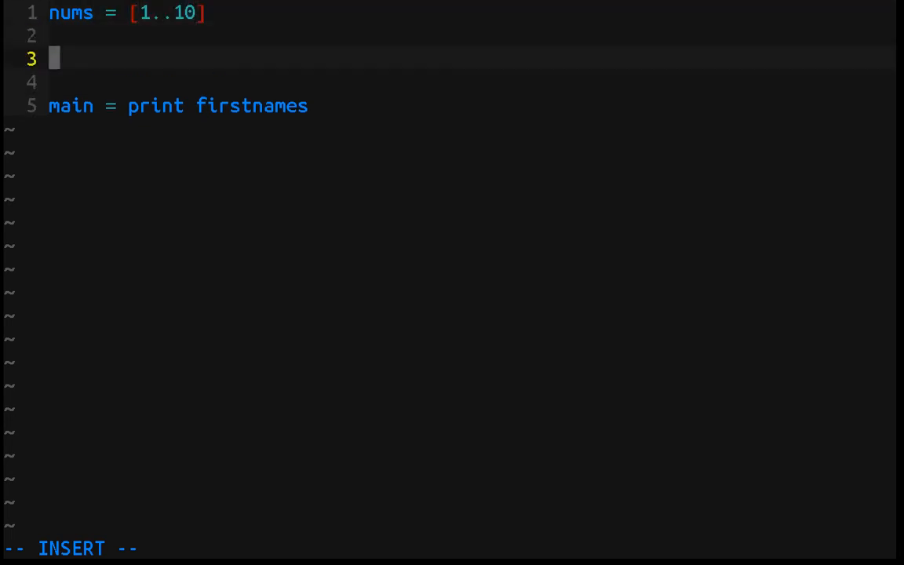
text(new)
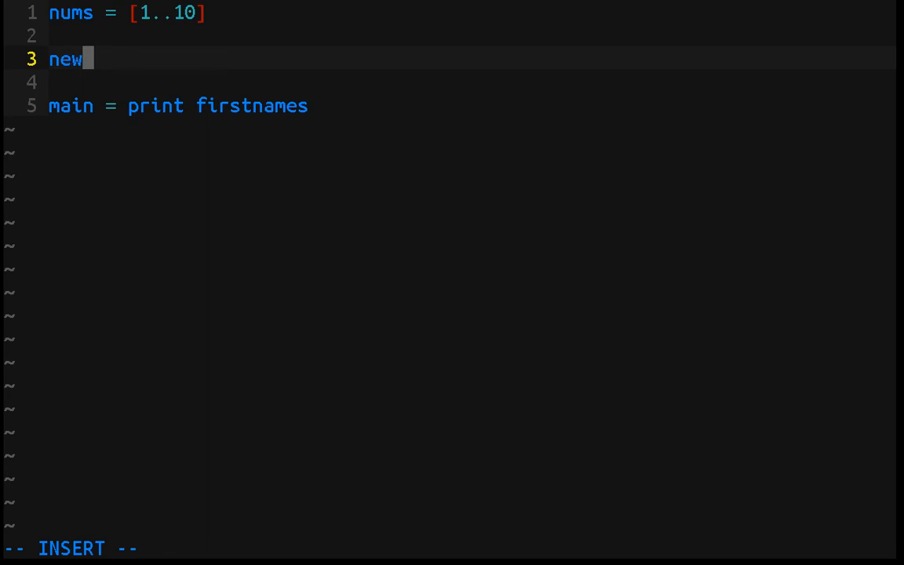
text(Nums =)
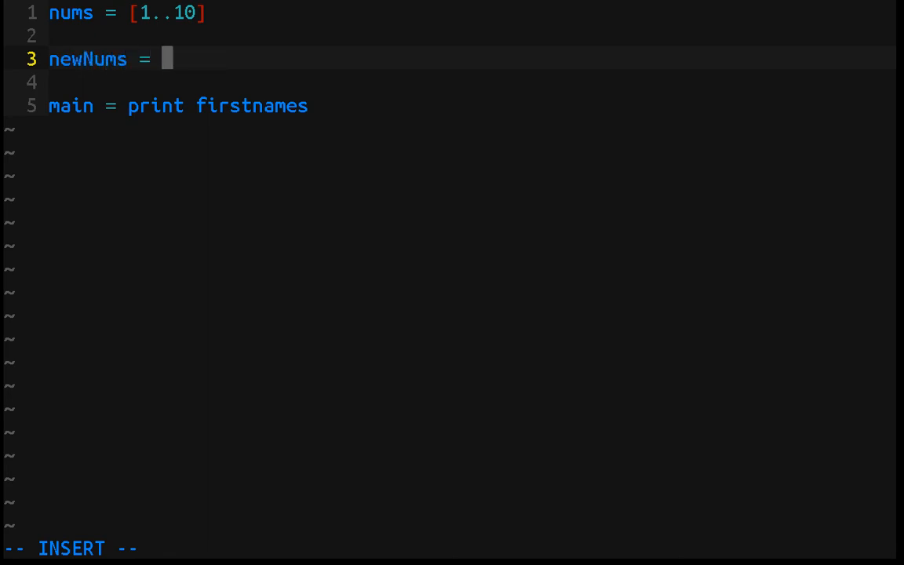
text(map)
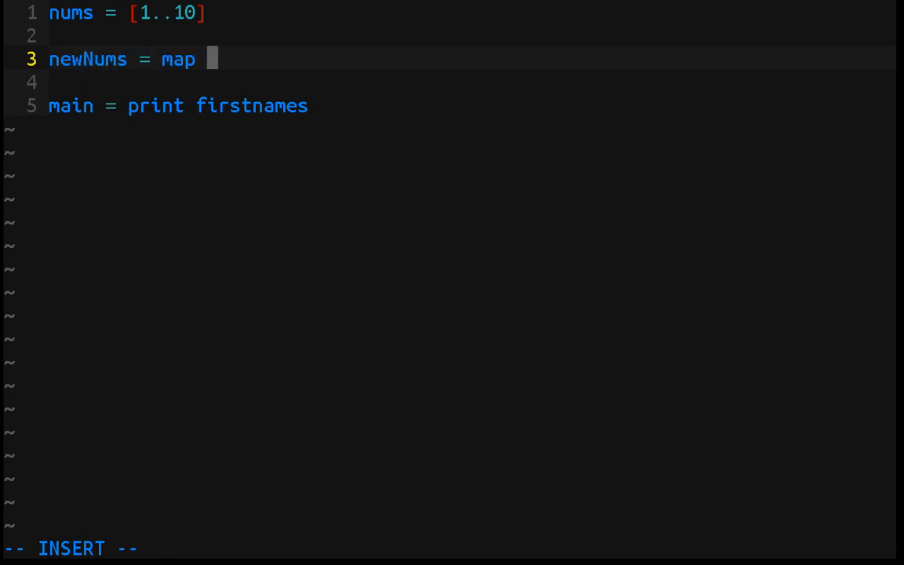
text((+1_)
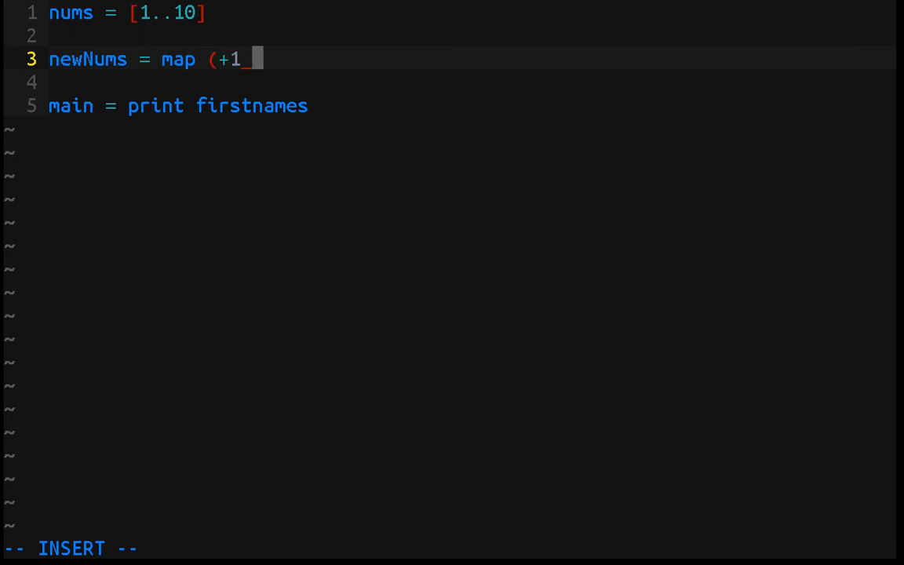
text() nums)
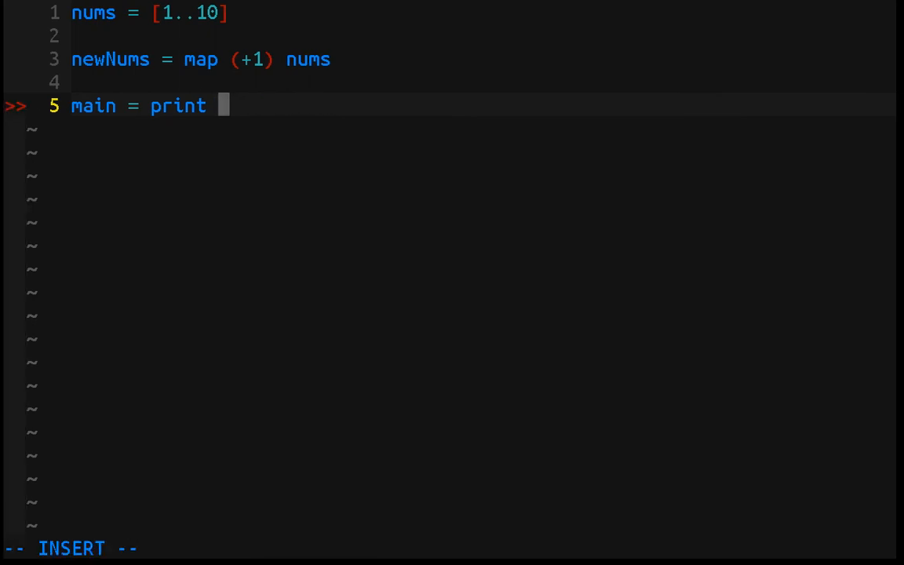
Step: Change main to print newNums, then save, compile and run
text(newNum)
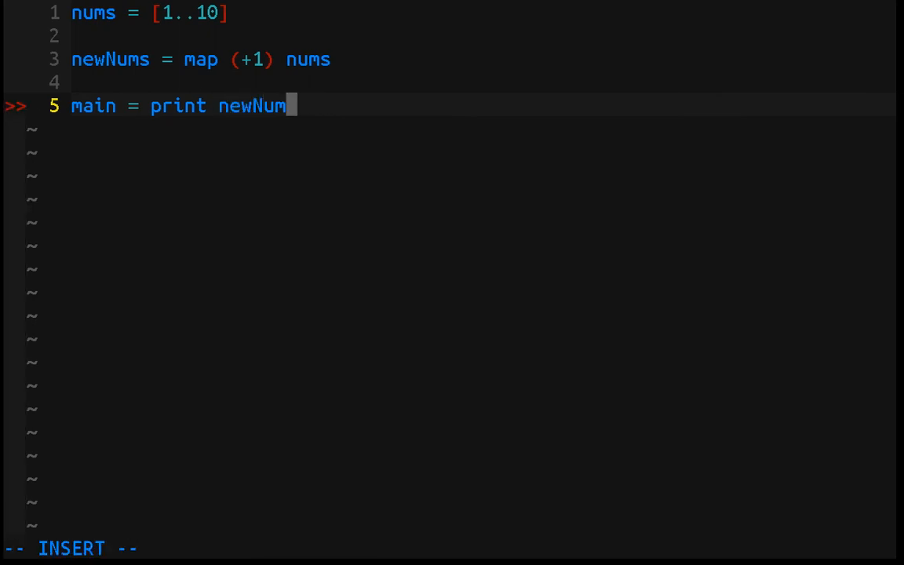
text(s)
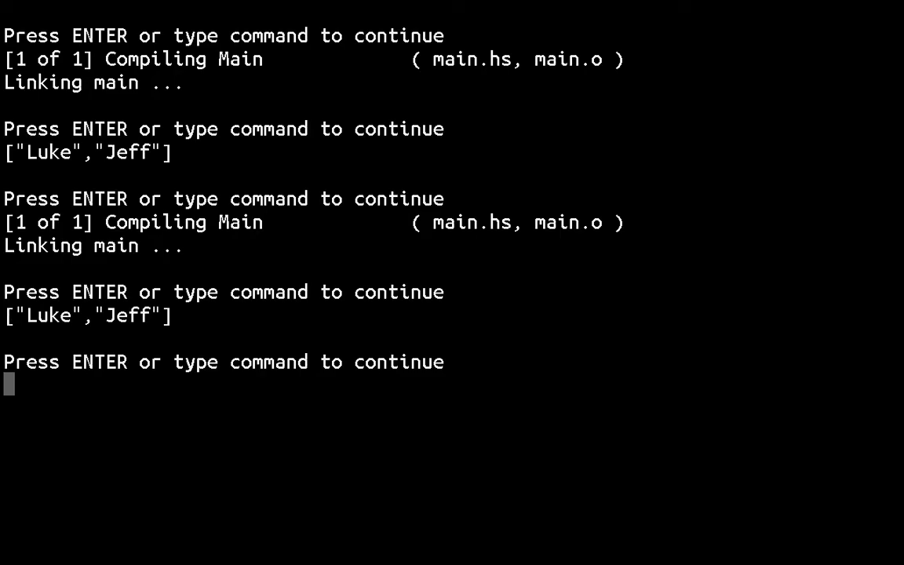
Step: Leave the program output and open an empty line between newNums and main
key(Return)
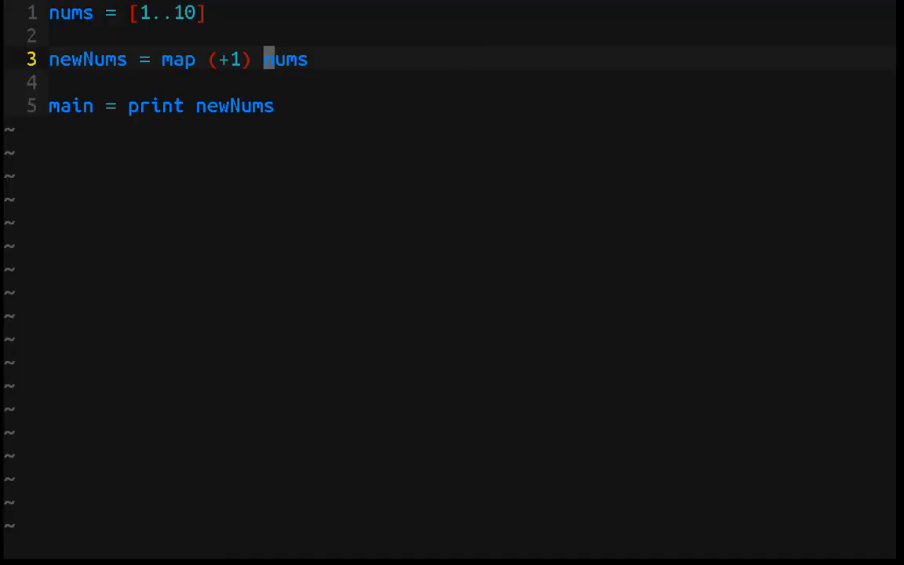
mouse_move(179, 59)
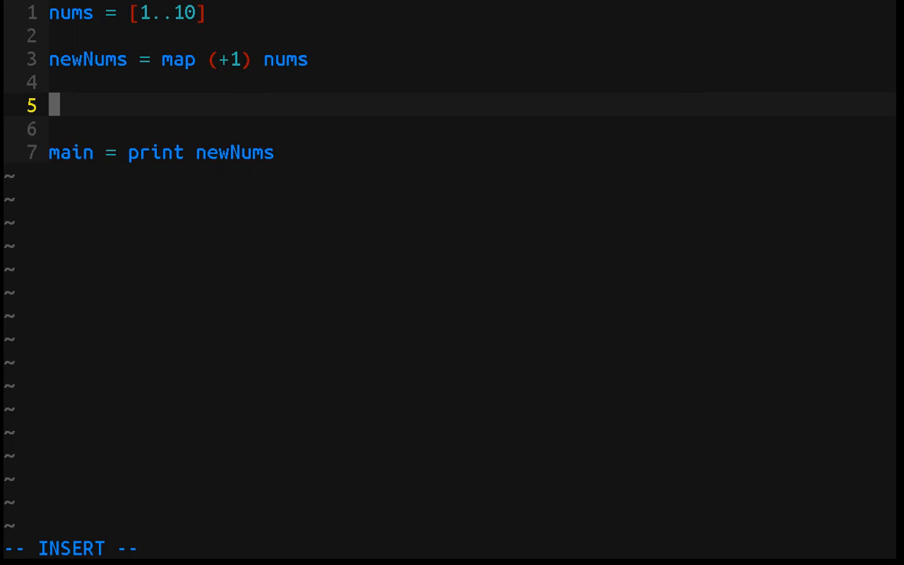
Step: Write the base case incNumsInAList [] = []
text(in)
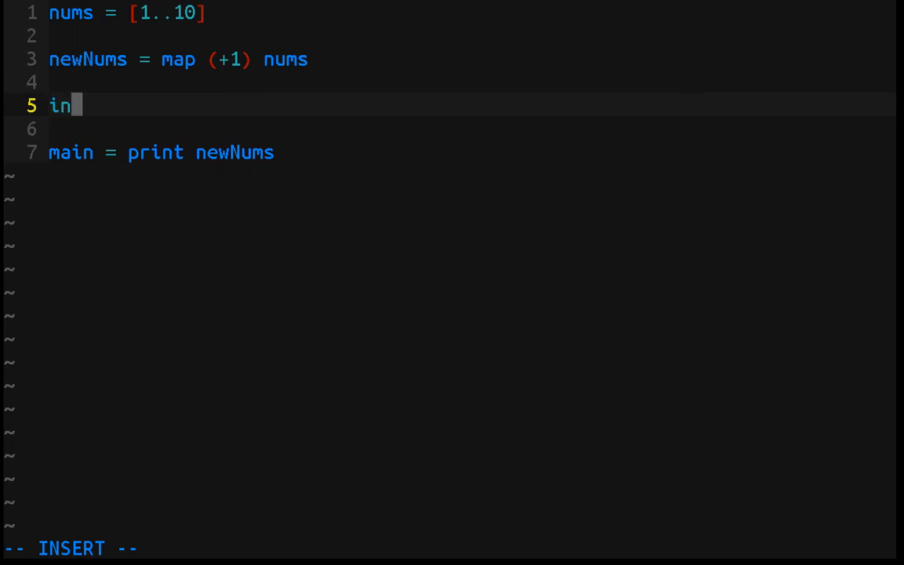
text(cN)
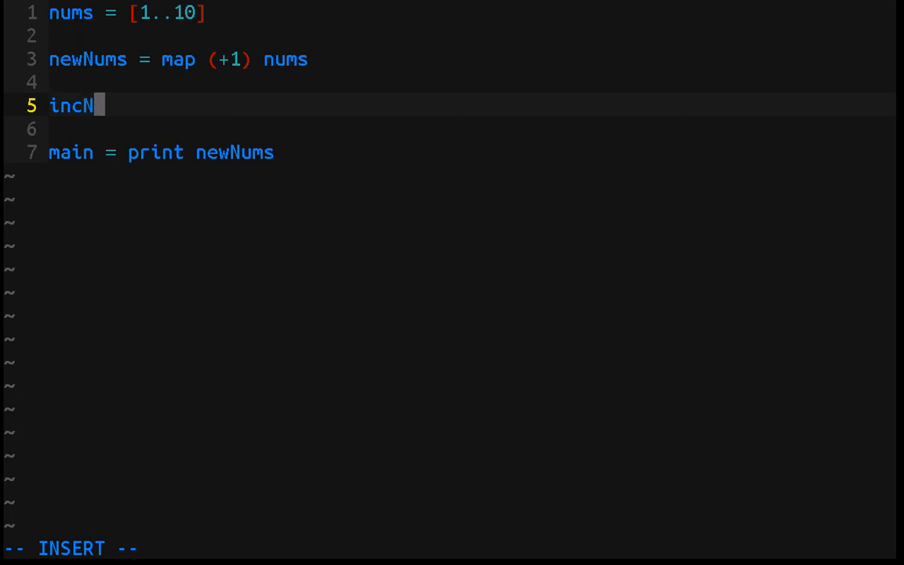
text(umsI)
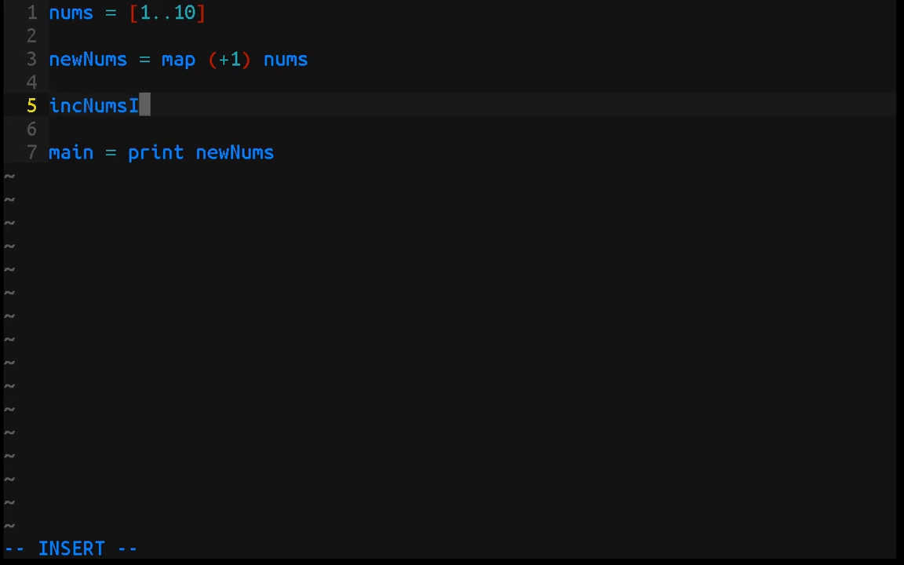
text(nA)
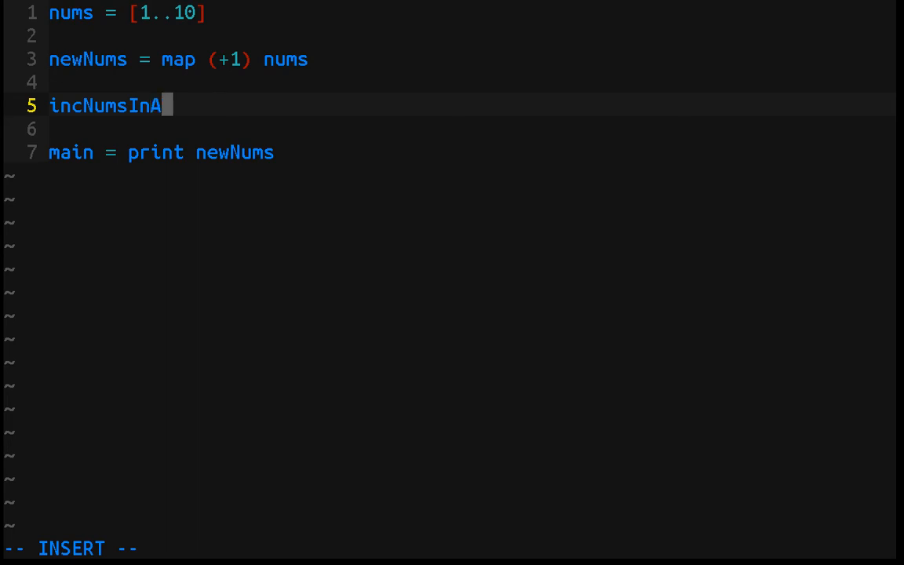
text(List [] = [)
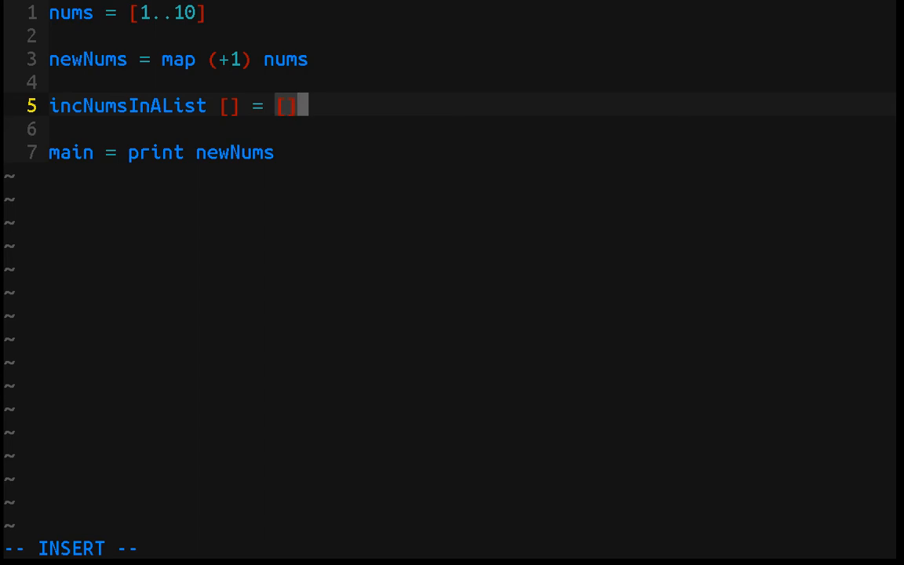
key(Return)
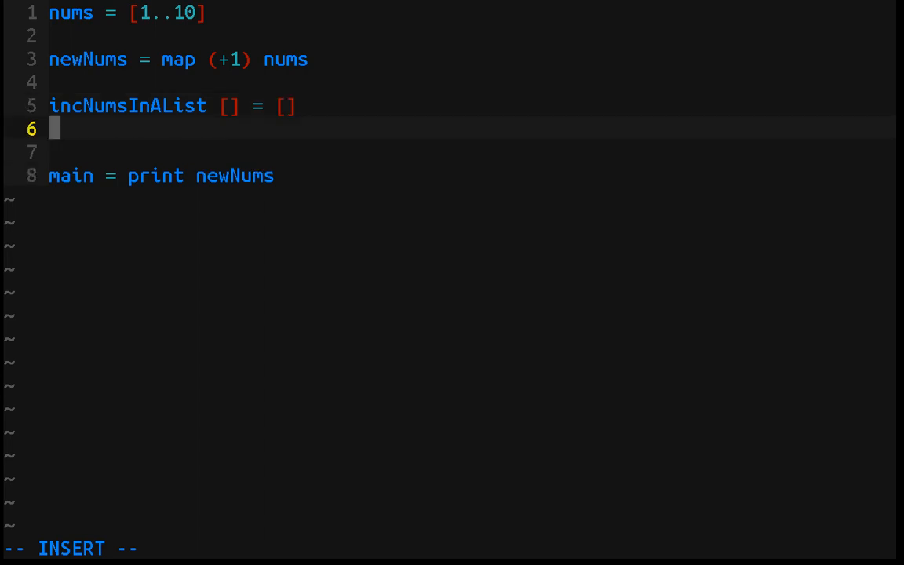
Step: Write the recursive case incNumsInAList (x:xs) = inc x : incNumsInAList xs
text(incN)
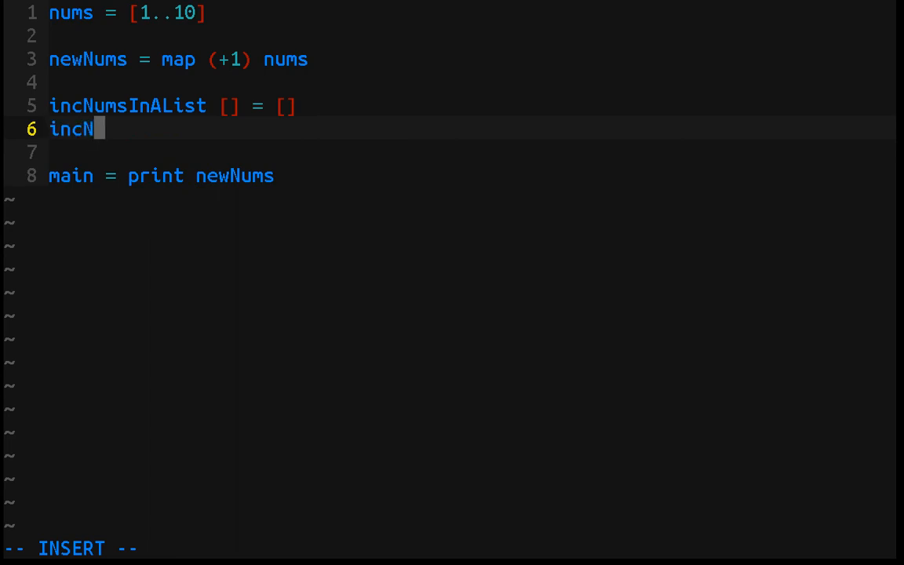
text(umsInAList)
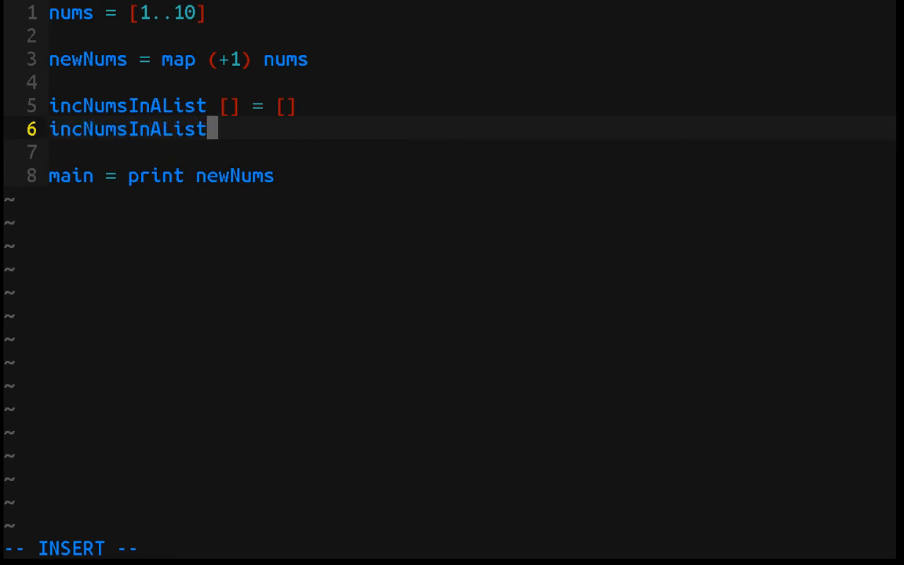
text((x:)
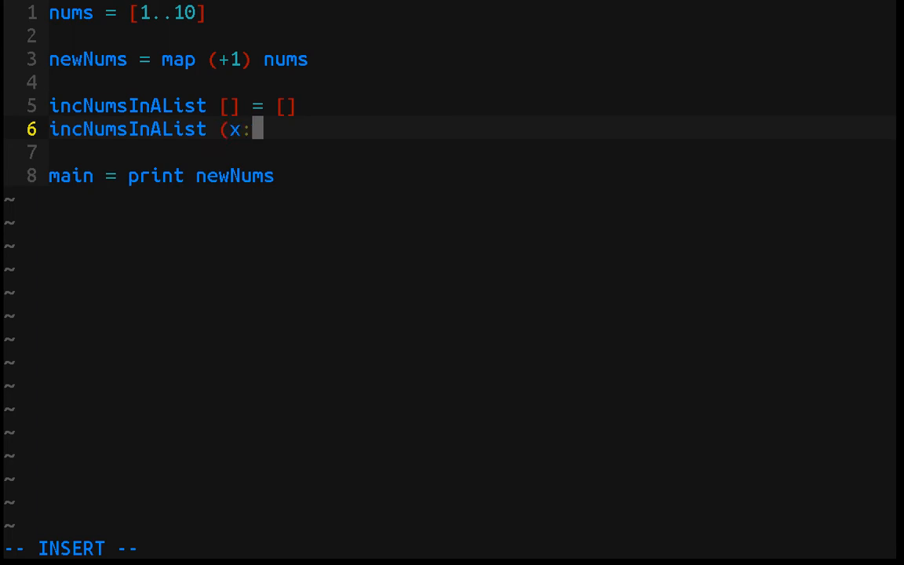
text(xs))
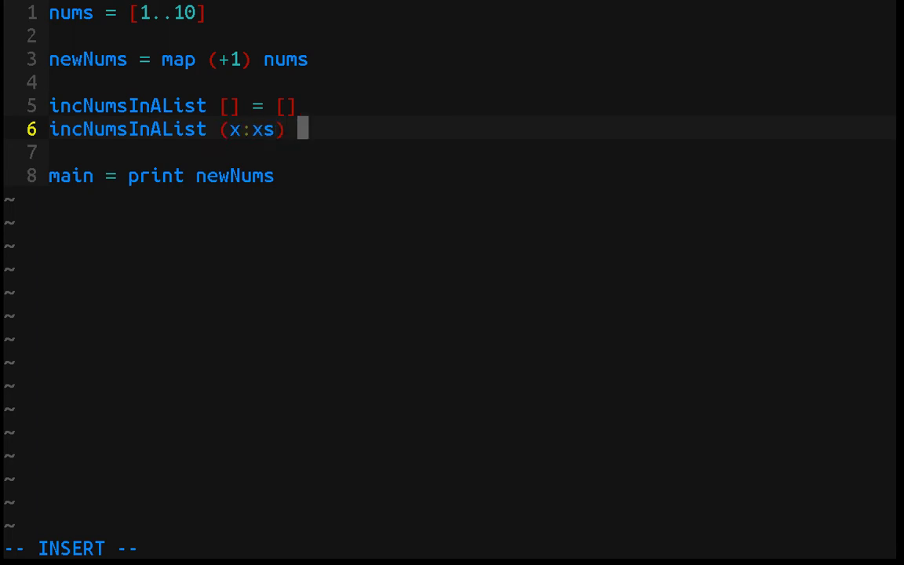
text(=)
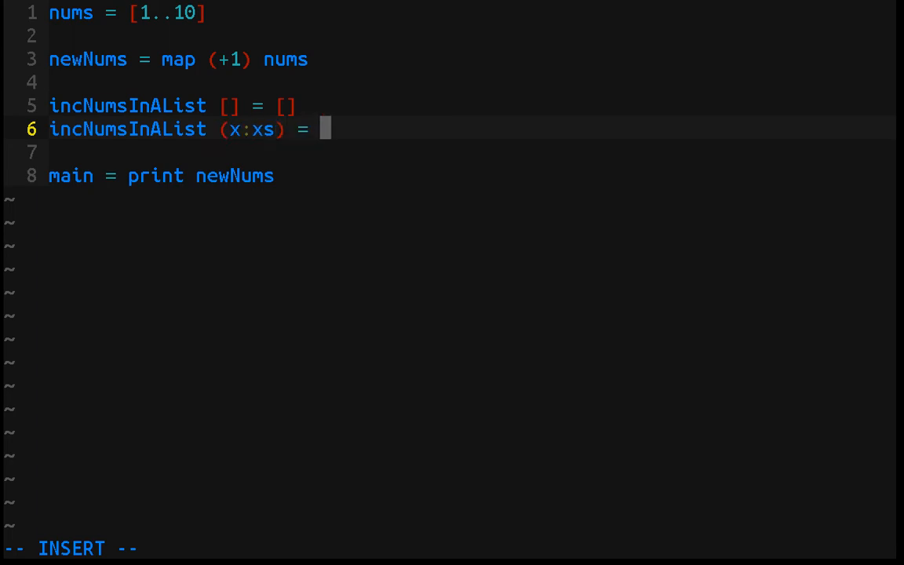
text(inc)
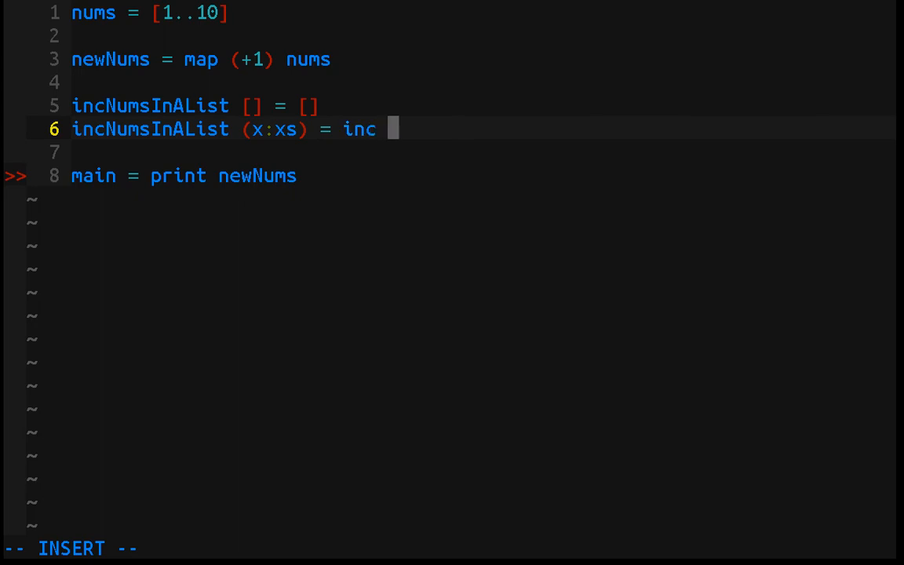
text(x ")
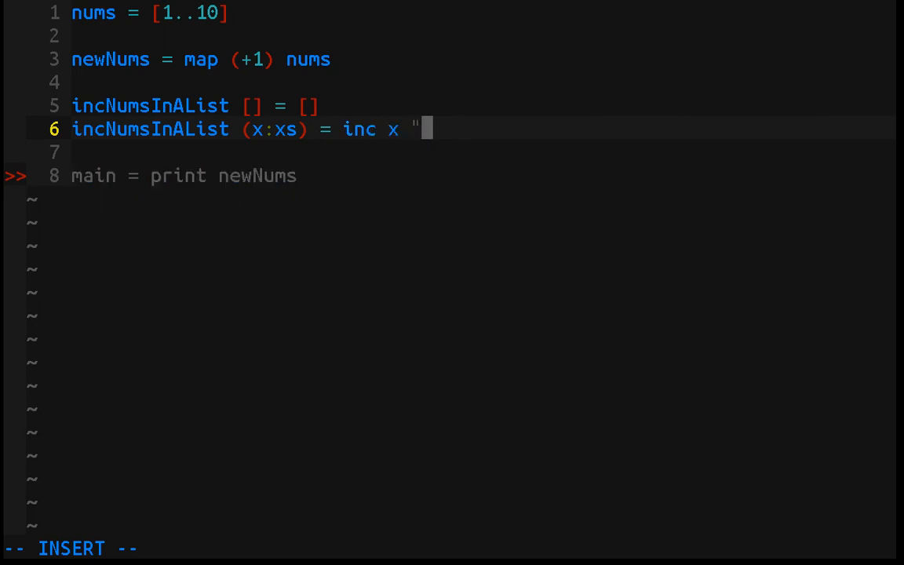
text(:)
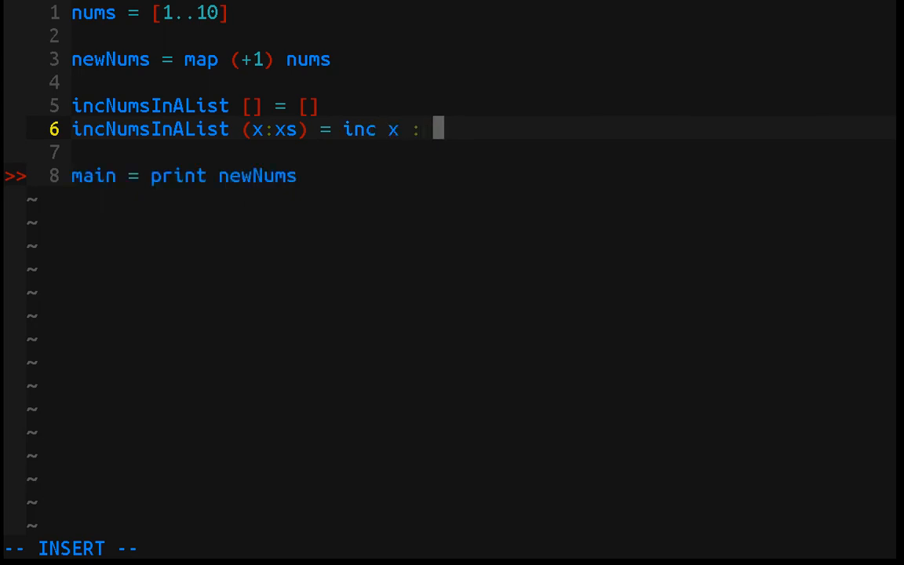
text(incNumsI)
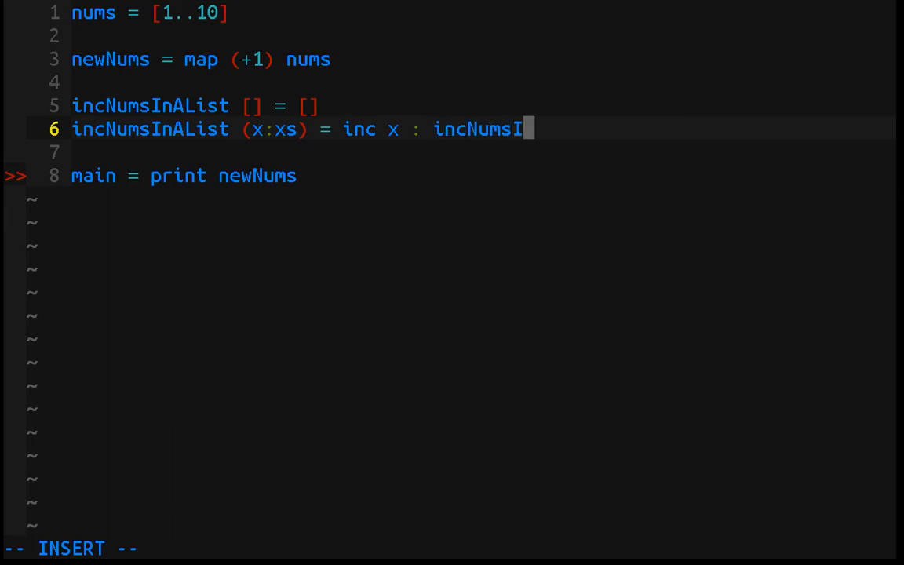
text(nAList)
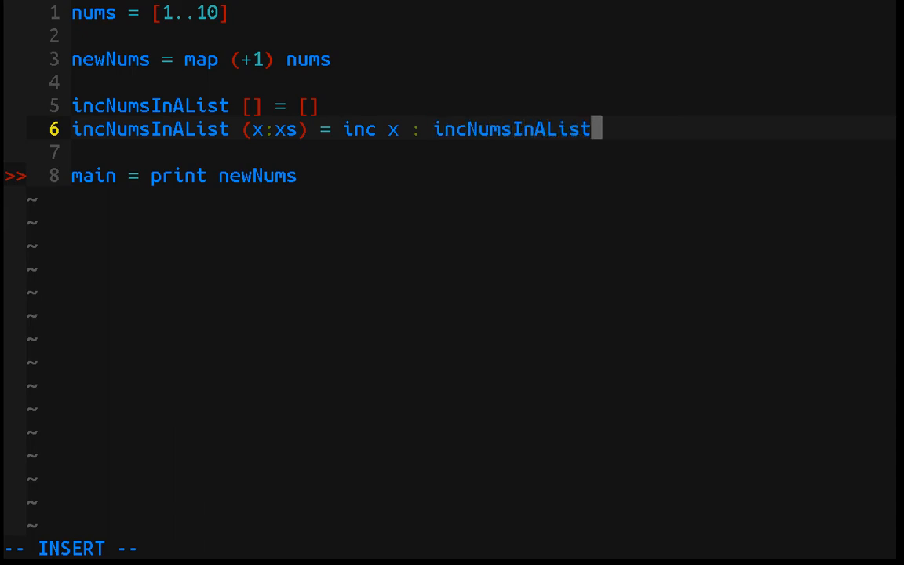
text(xs)
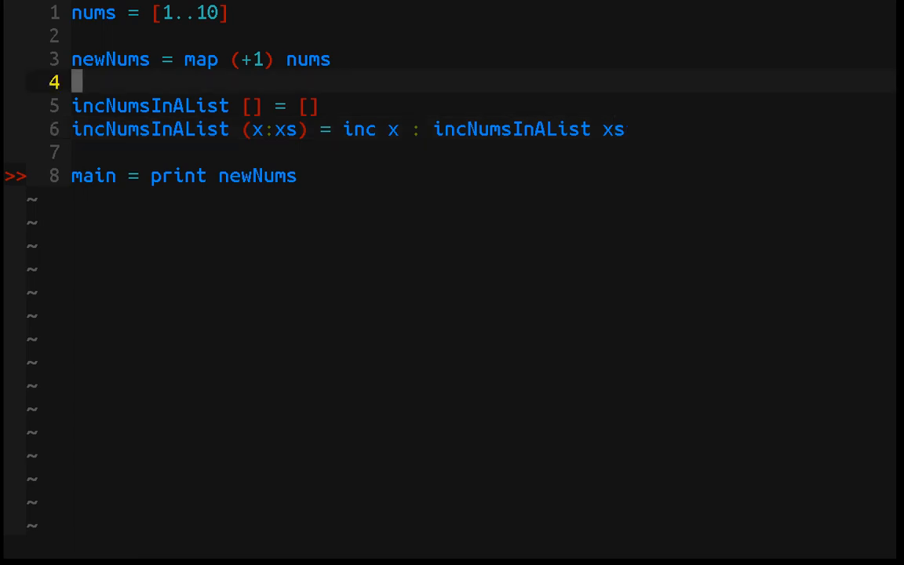
Step: Define inc = (+1) and replace the map line with newNums = incNumsInAList nums
text(inc = ()
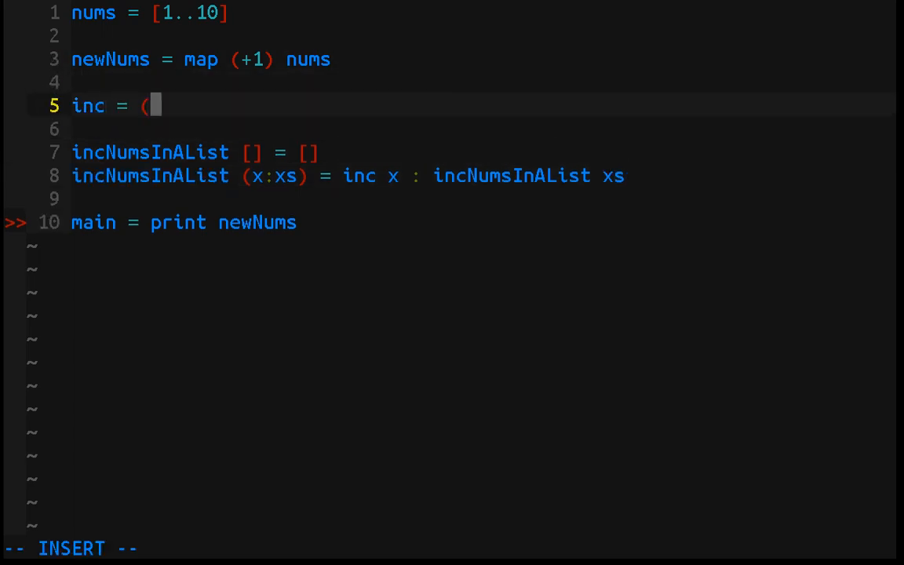
text(+1))
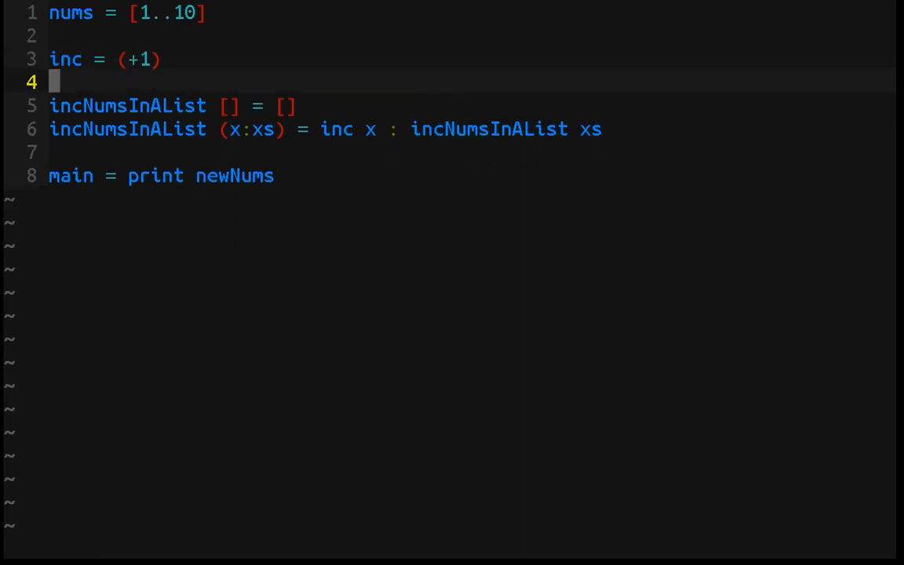
text(nu)
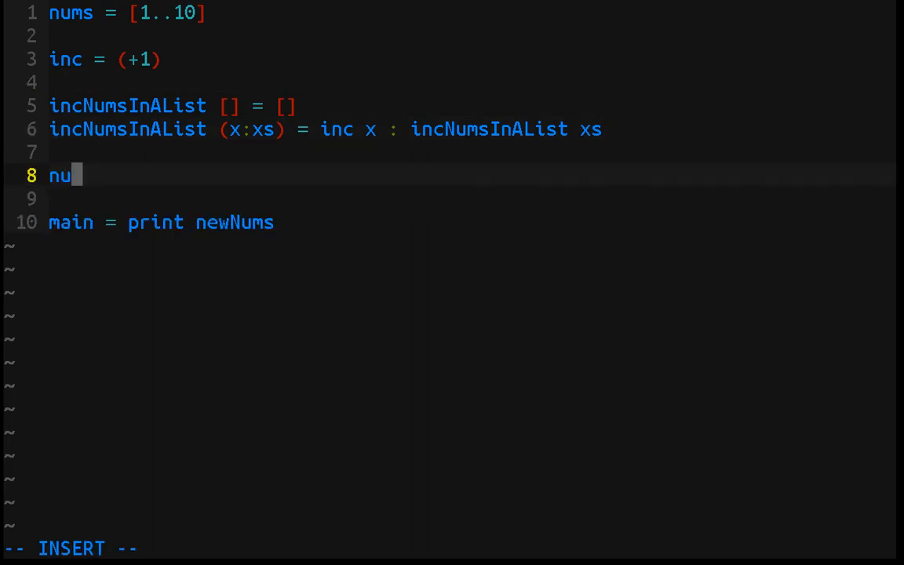
text(wNums =)
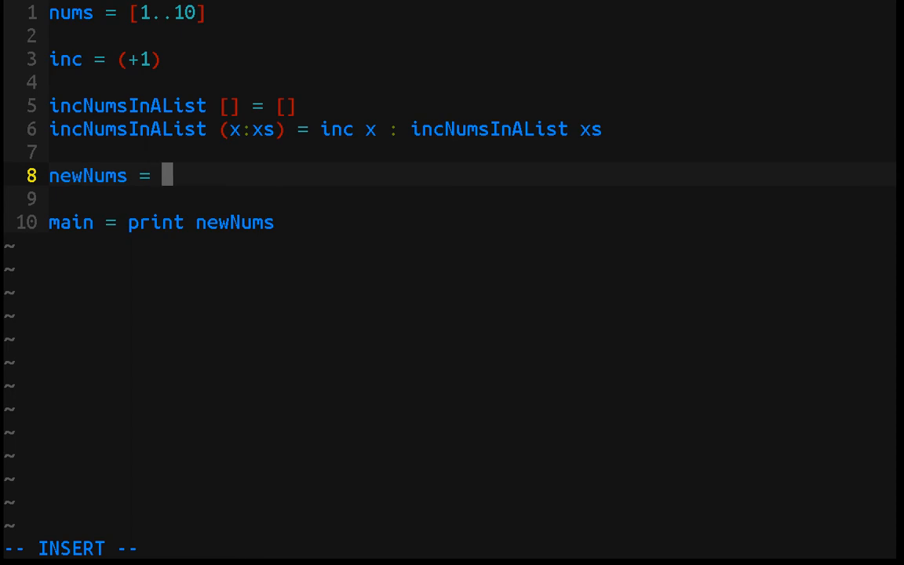
text(incNumsIn)
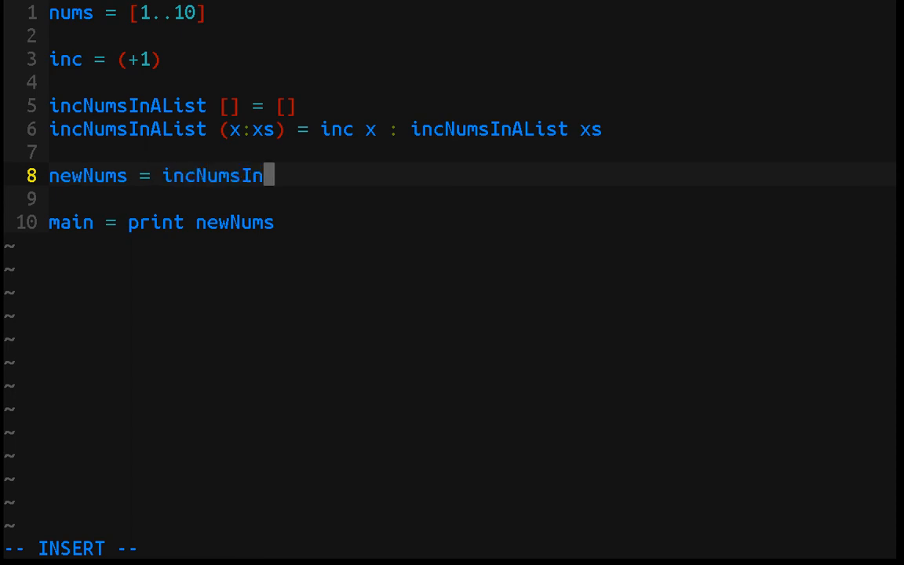
text(AList nums)
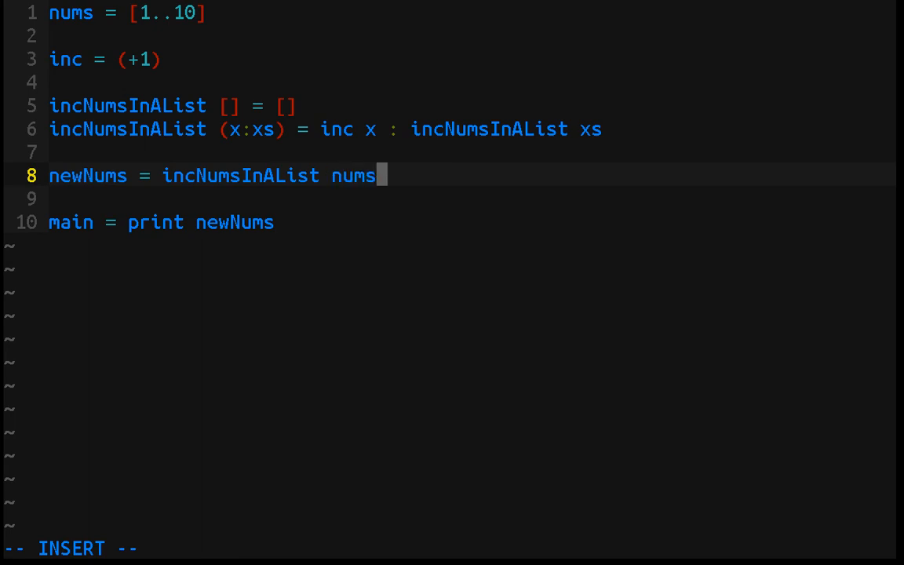
Step: Recompile and run main.hs to print [2,3,4,5,6,7,8,9,10,11], then return to the code
key(Escape)
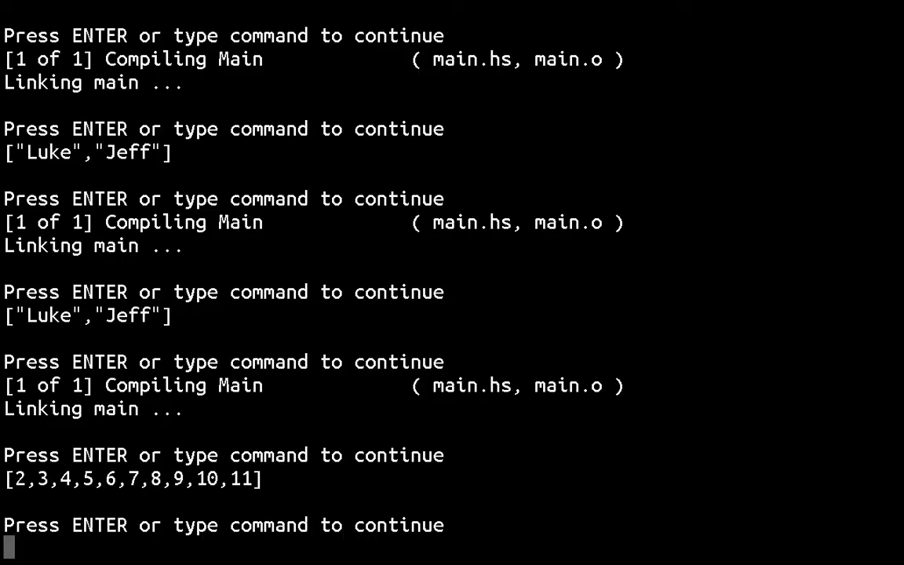
key(Return)
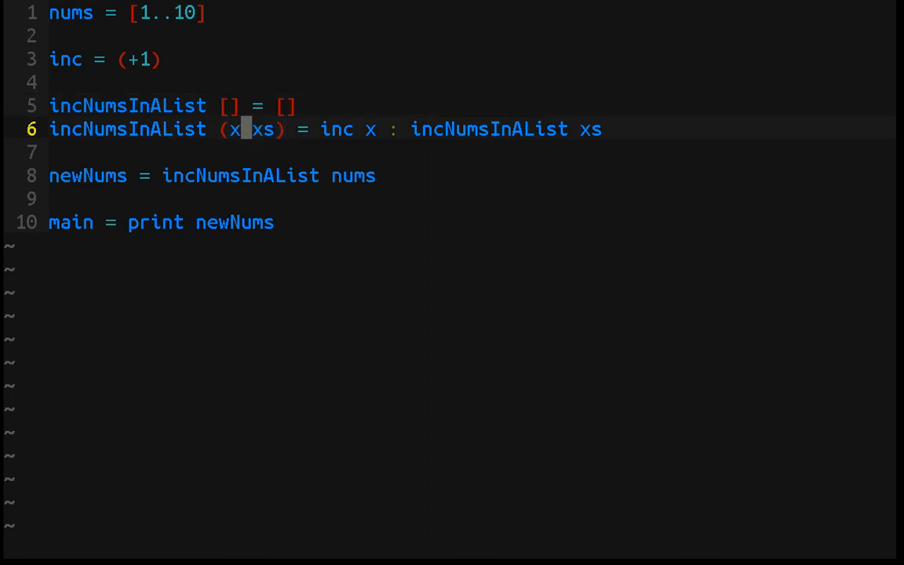
text(:)
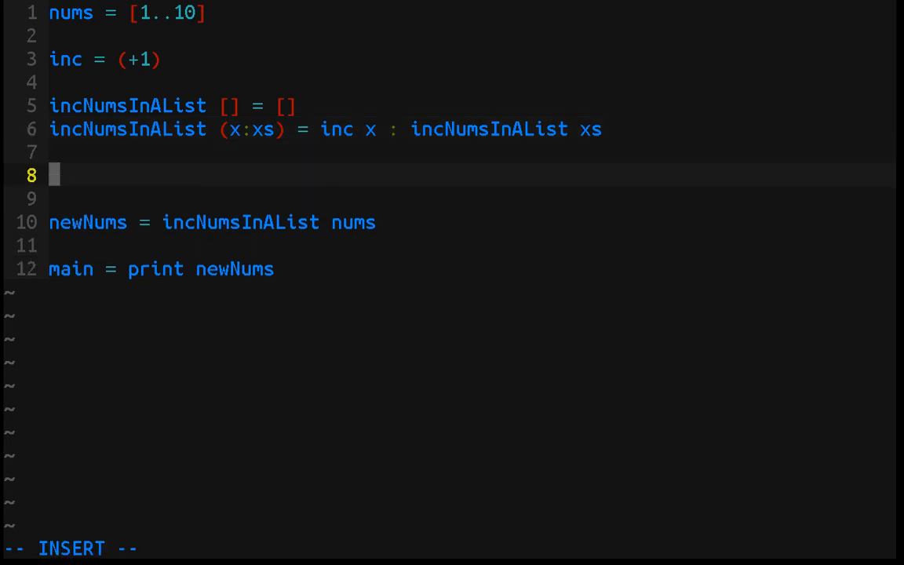
text(newNU)
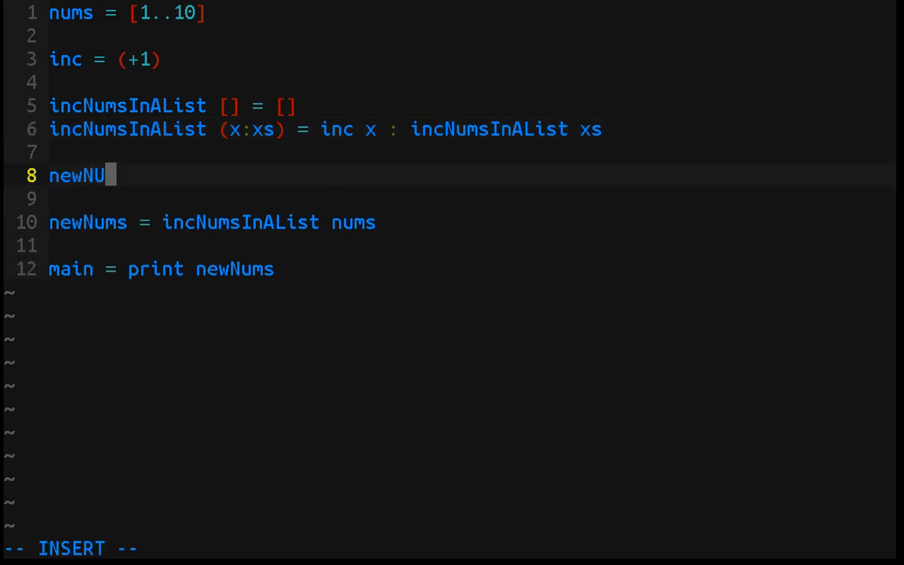
text(ms)
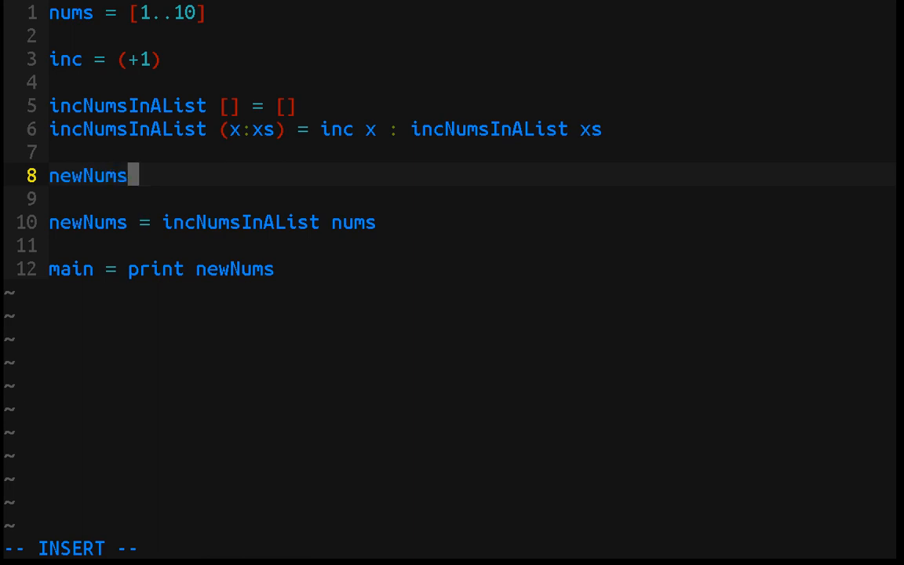
text(= map (+)
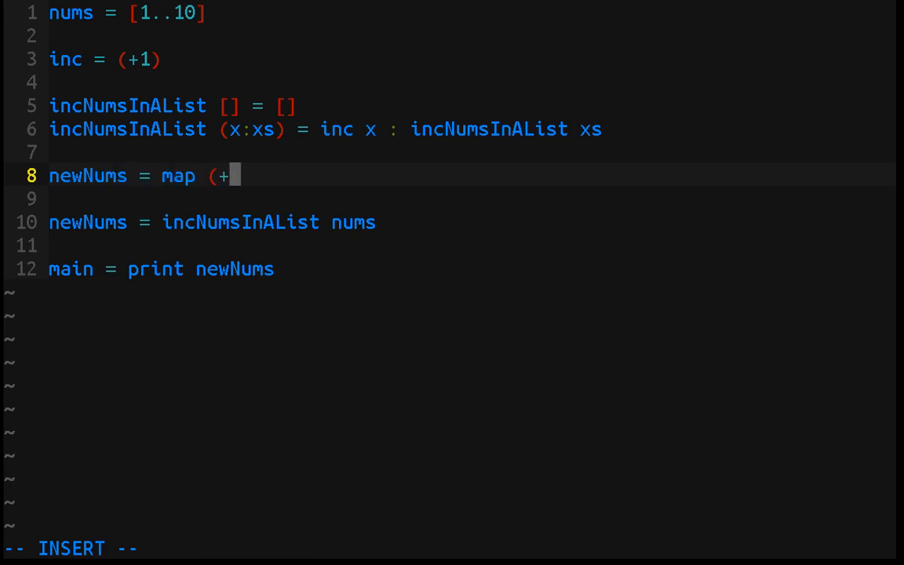
text(inc)
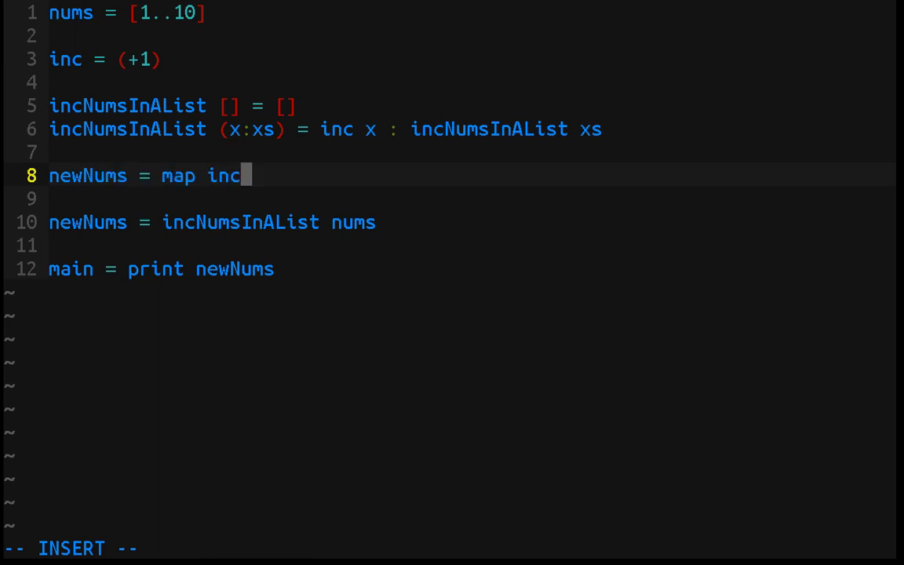
text(nums)
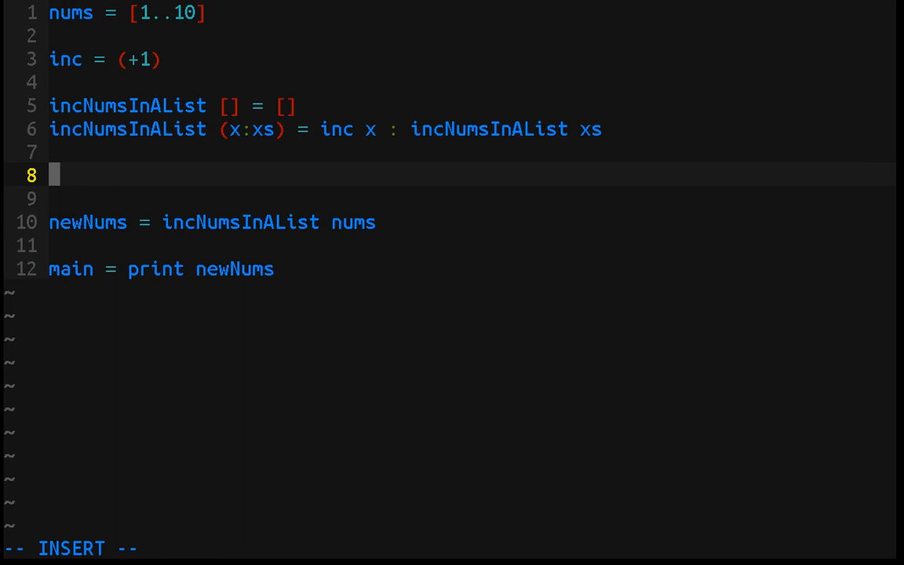
Step: Write the empty-list base case 'transformList f [] = []' and start a new line
text(transfo)
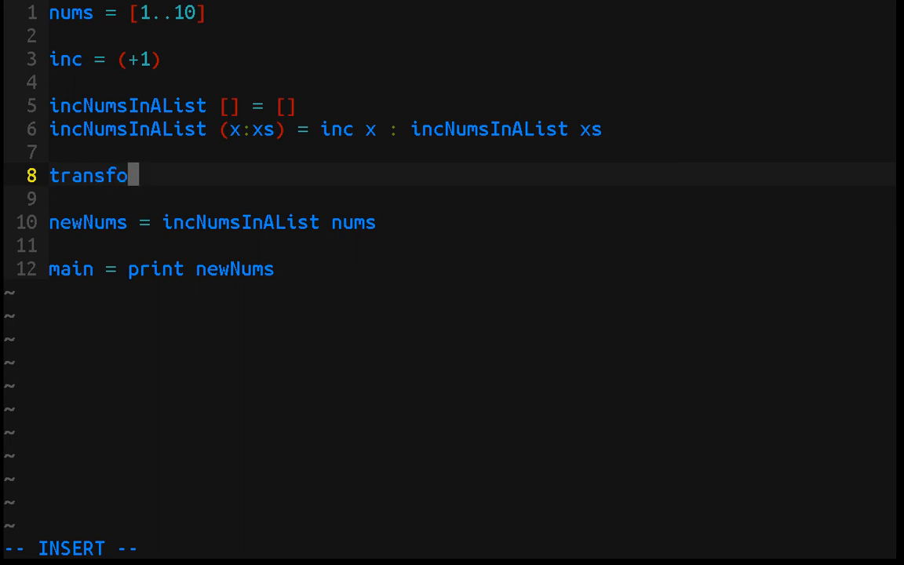
text(rmList)
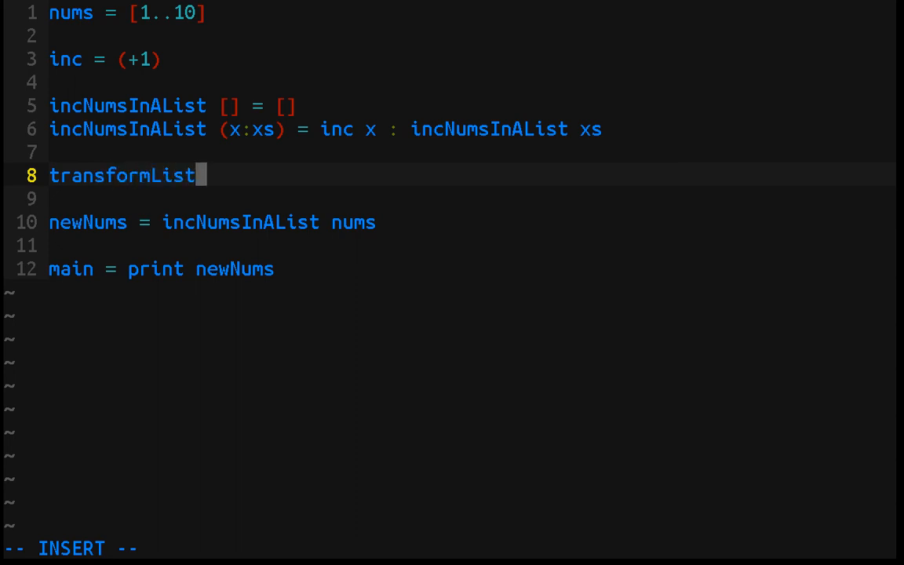
text(f [)
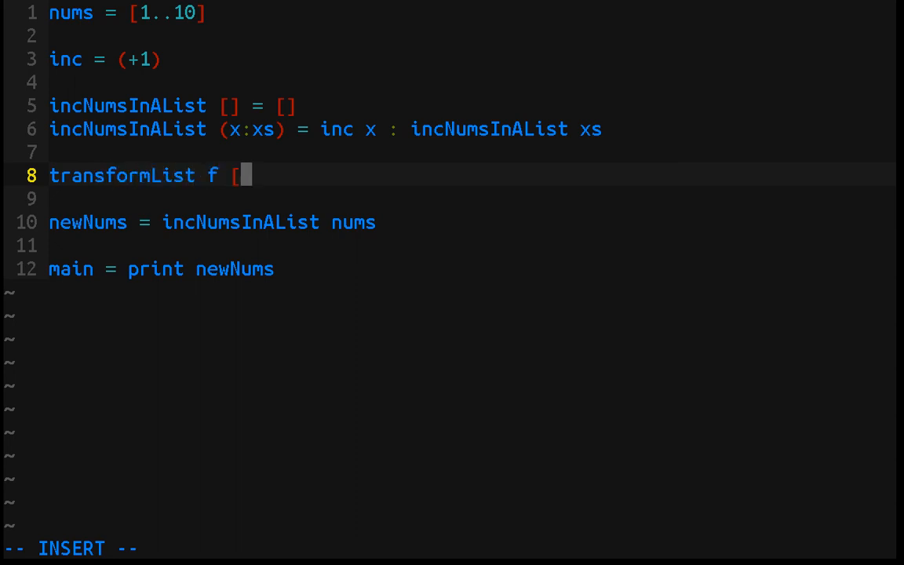
text(] =>)
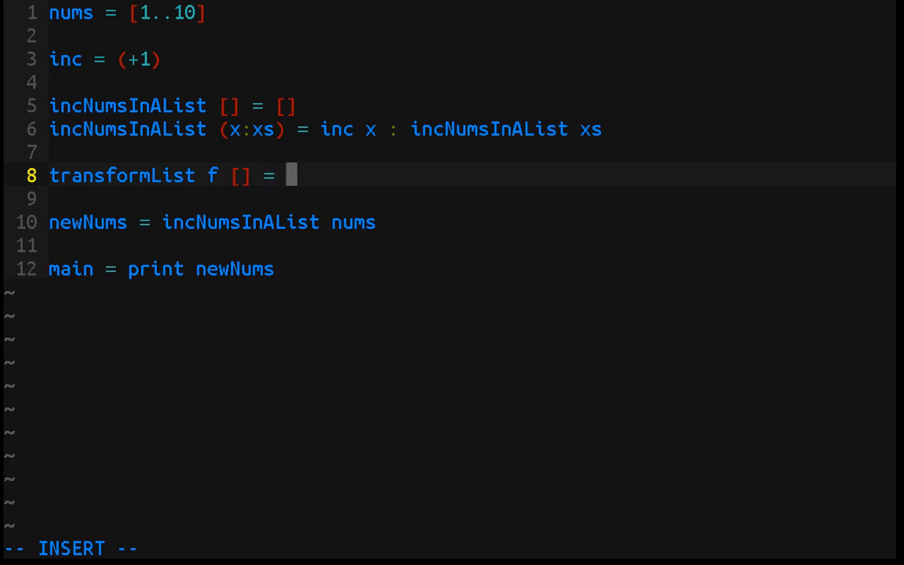
key(Return)
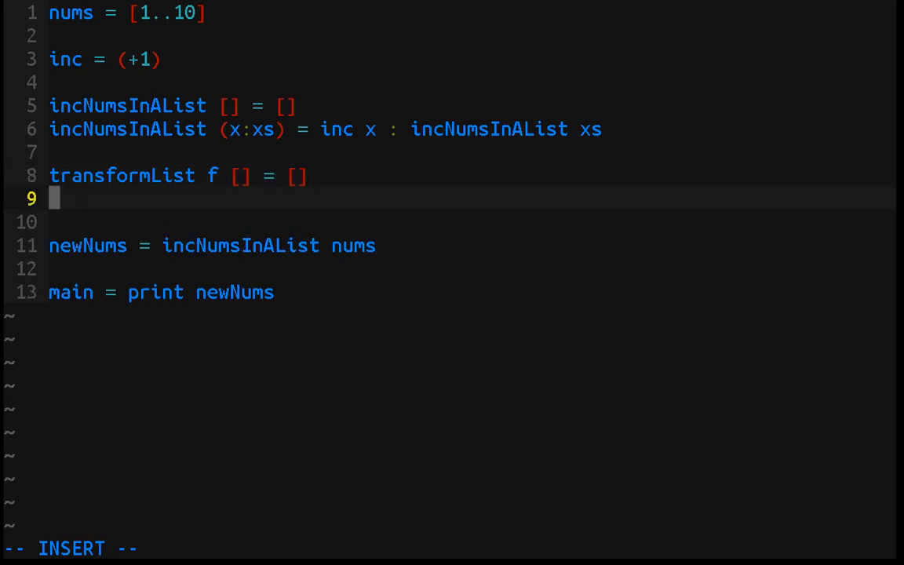
Step: Write the recursive case 'transformList f (x:xs) = f x : transformList f xs'
text(trn)
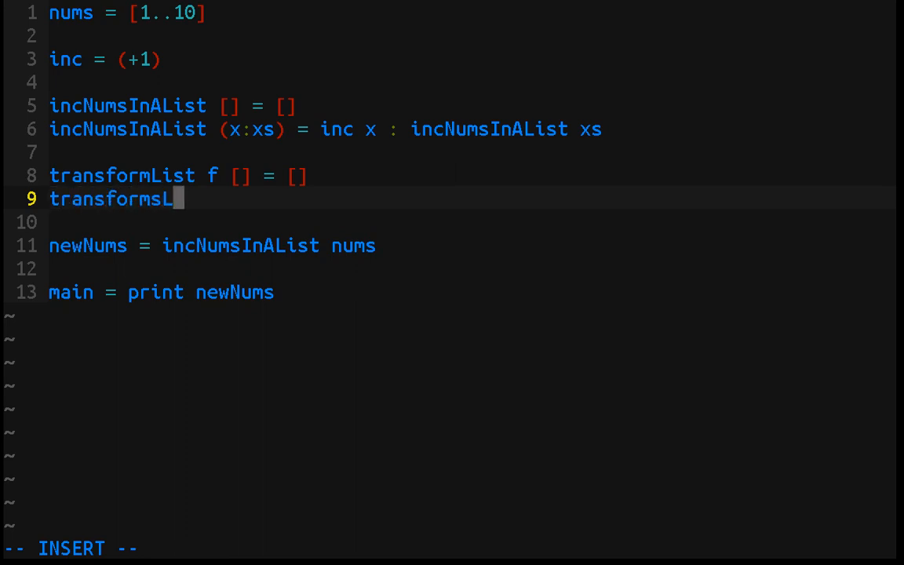
text(ist f (x)
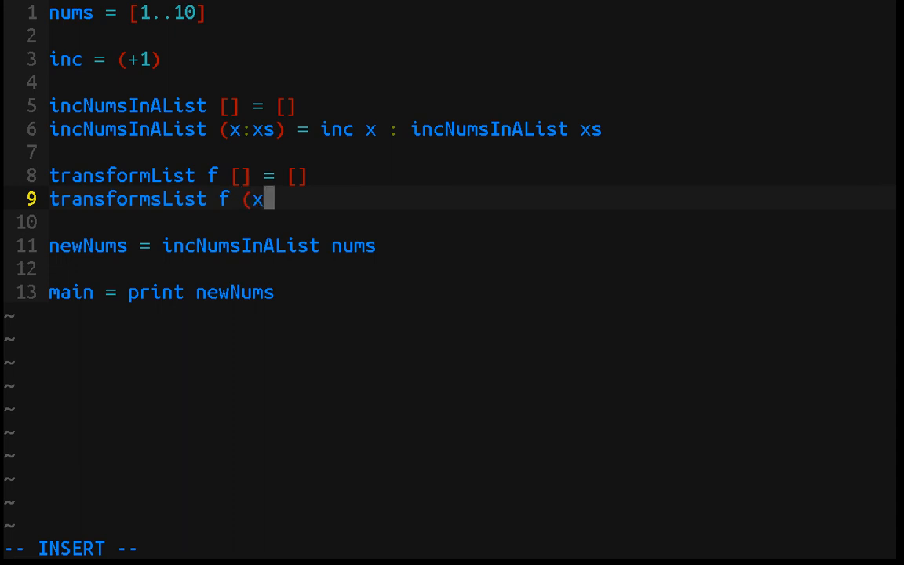
text(:xs) =)
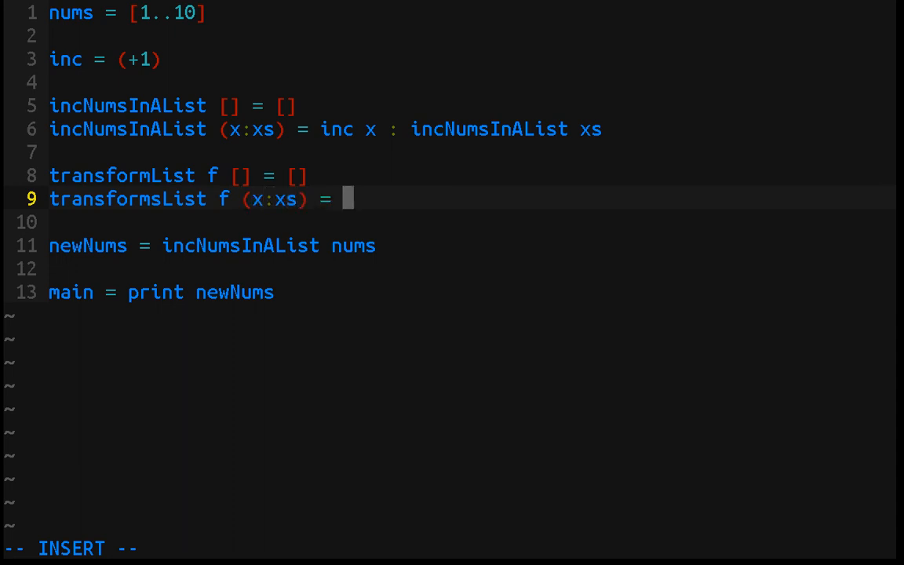
text(f)
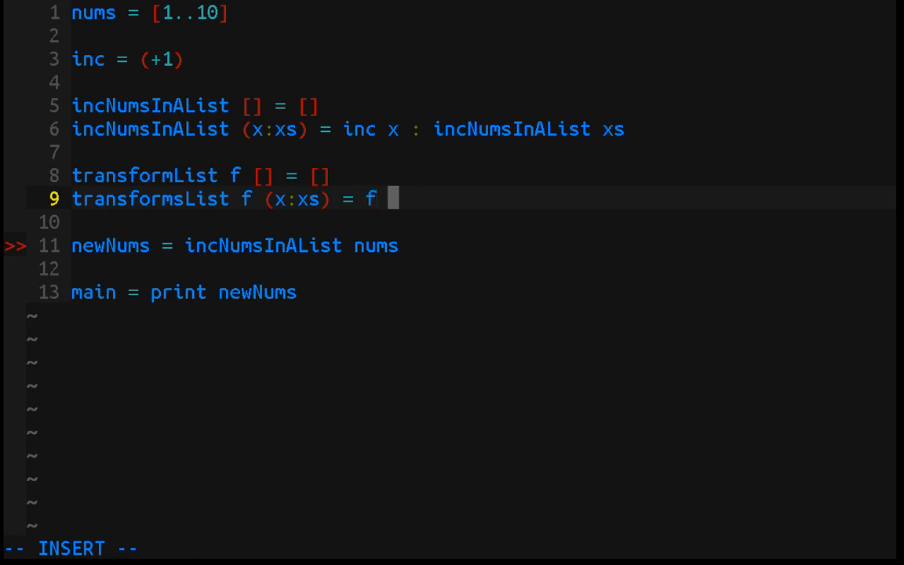
text(x :)
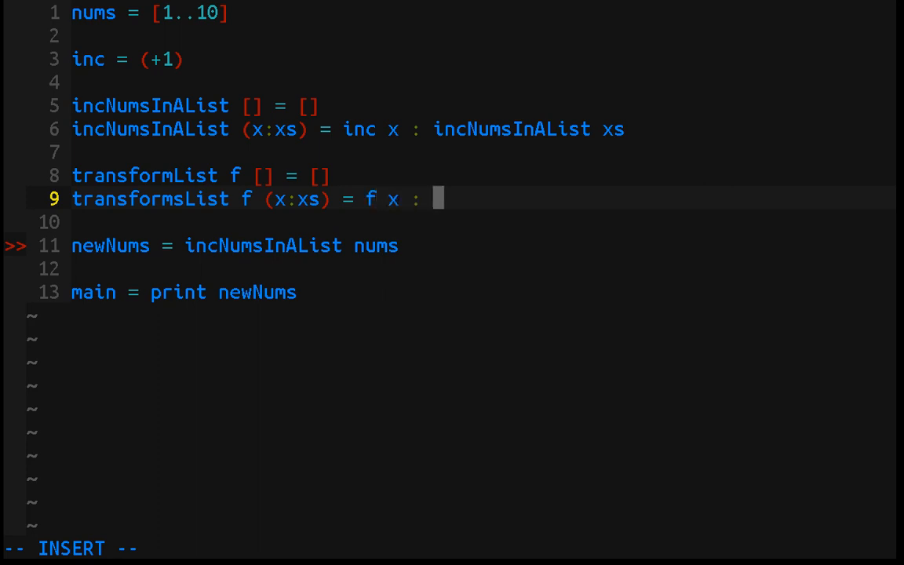
text(tran)
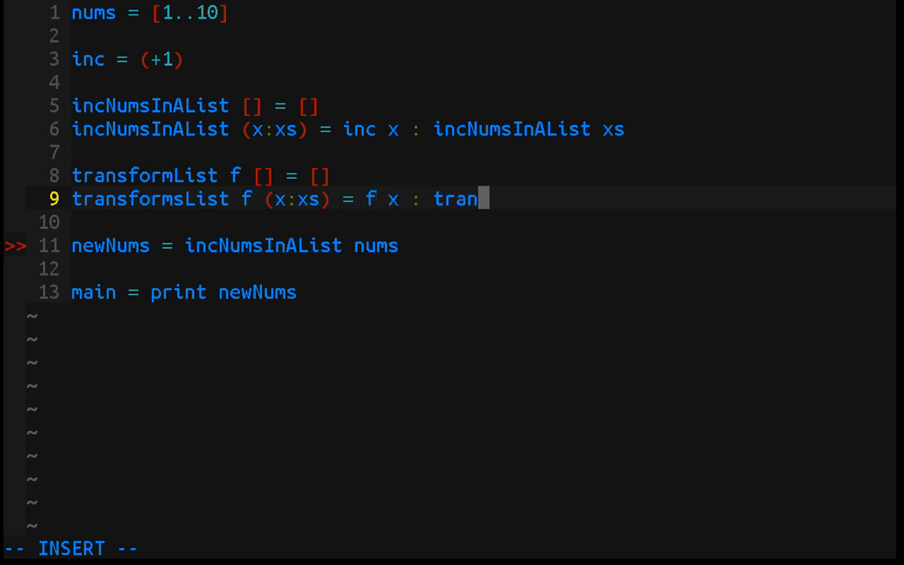
text(sformList f xs)
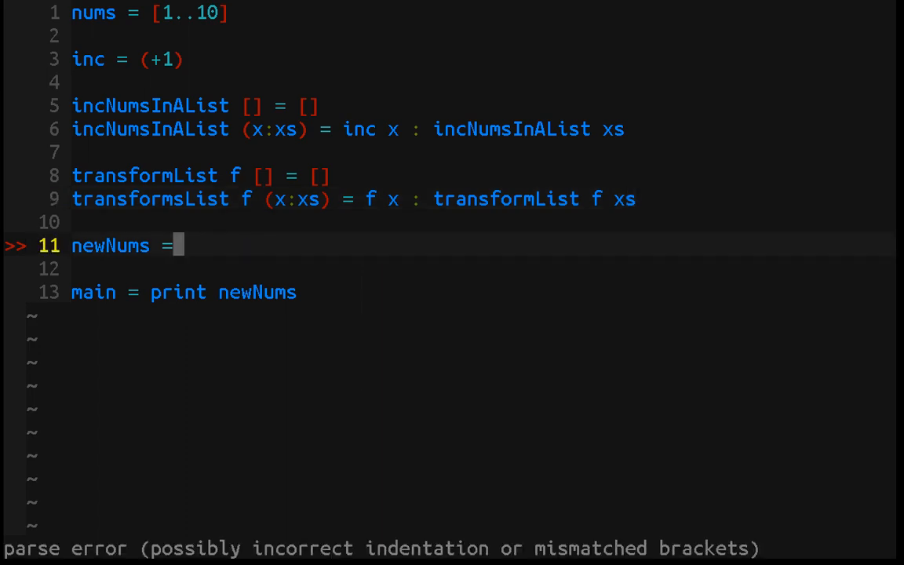
Step: Make newNums equal 'transformList inc nums' and fix the transformsList typo
text(transform)
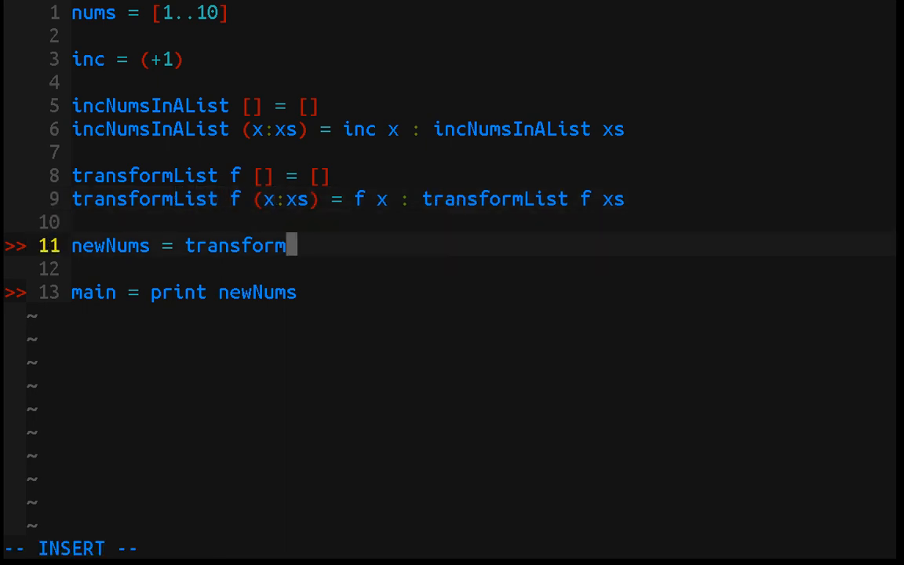
text(List inc)
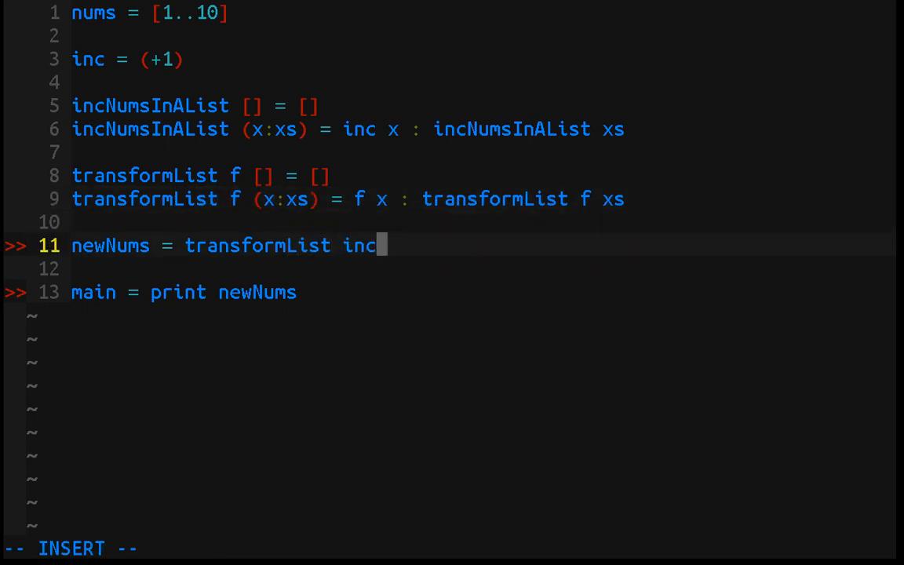
text(nu)
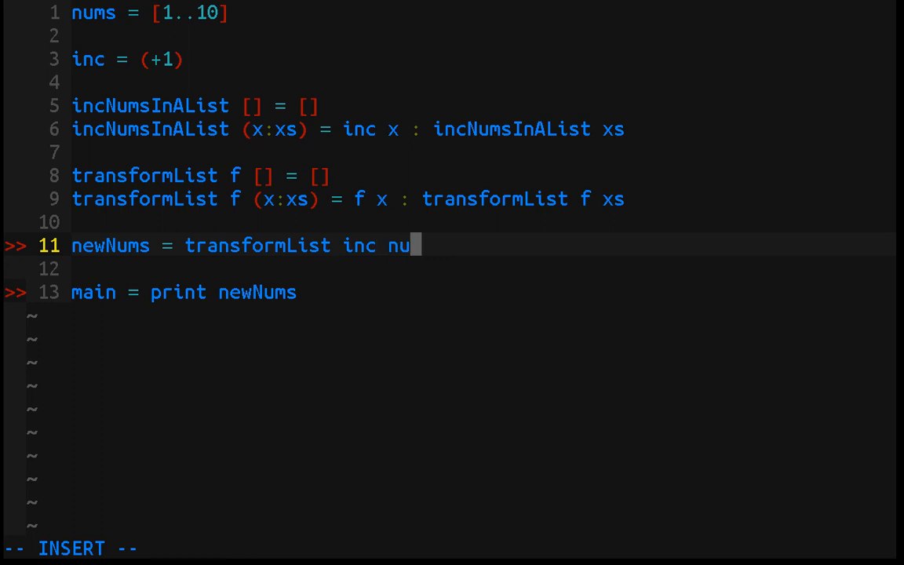
text(ms)
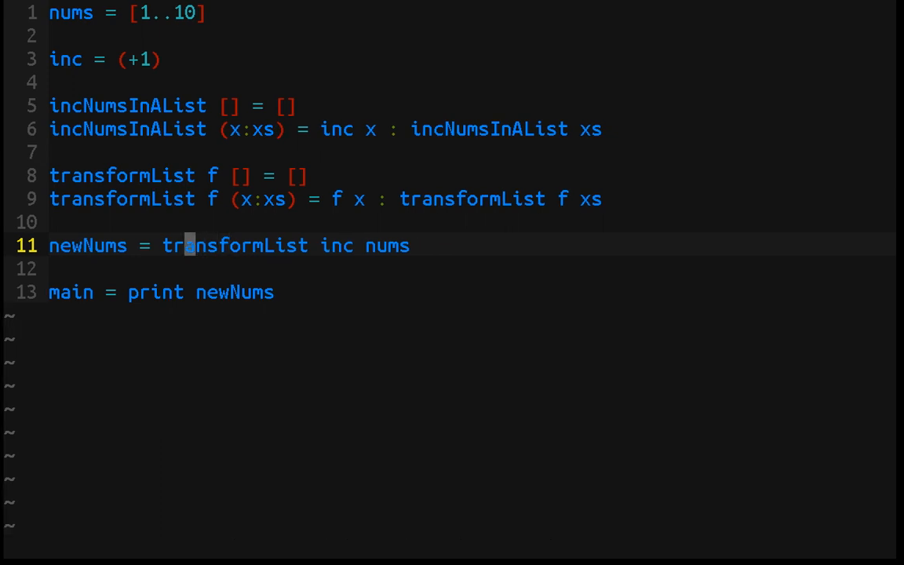
mouse_move(205, 245)
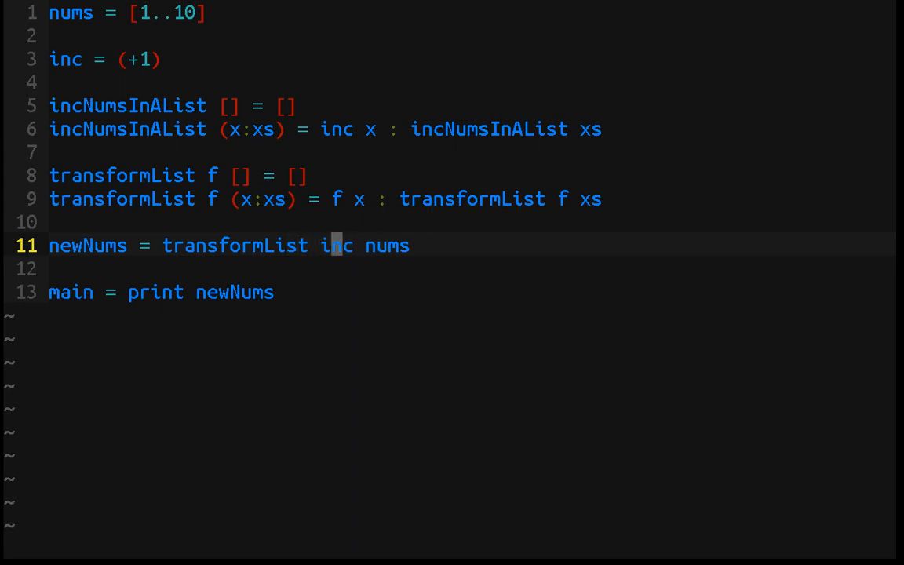
click(349, 198)
text(:)
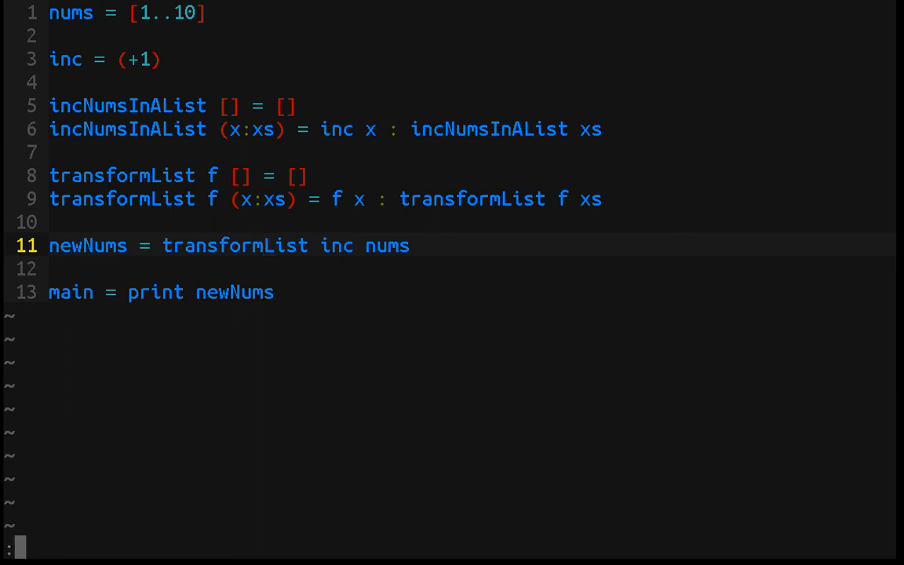
Step: Compile with ':!ghc -o main main.hs' and run ./main, printing [2,3,4,5,6,7,8,9,10,11]
text(!./main)
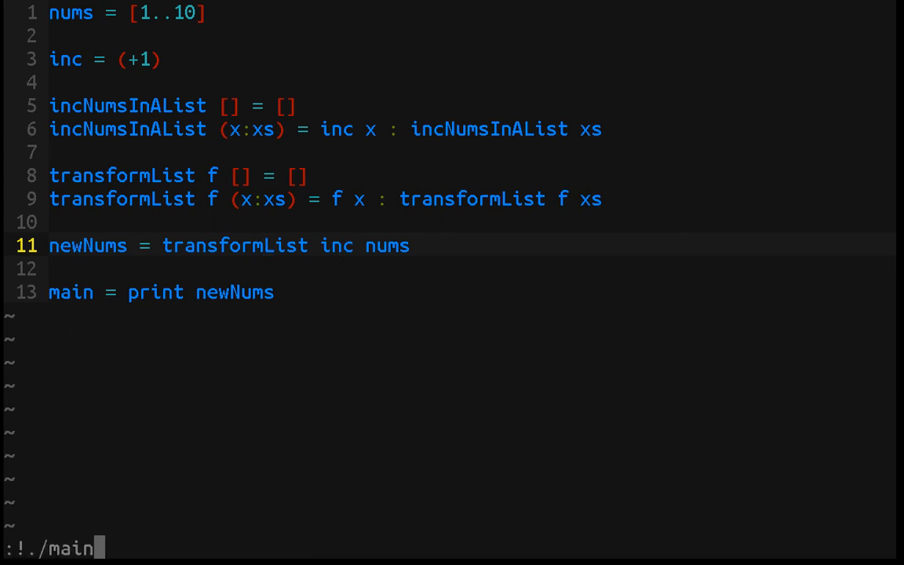
text(ghc -o main main.hs)
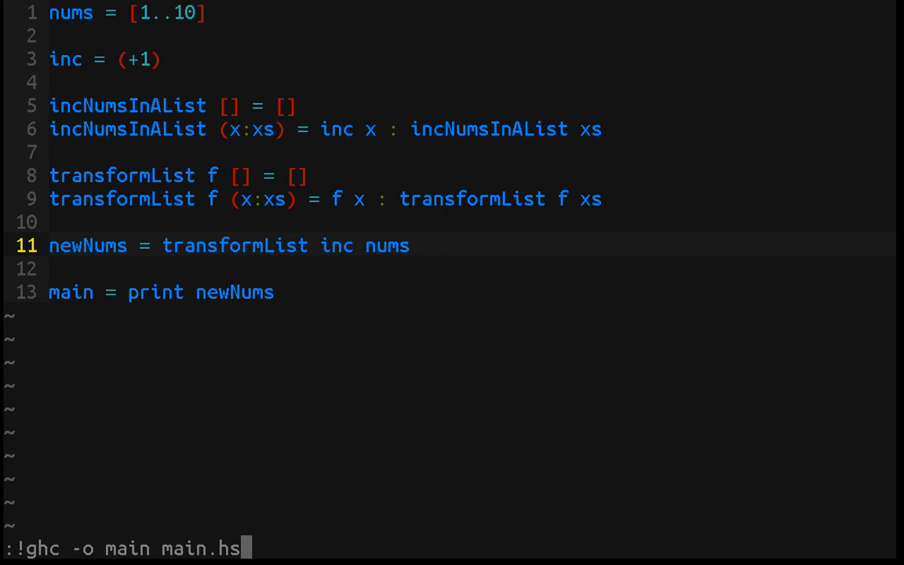
key(Return)
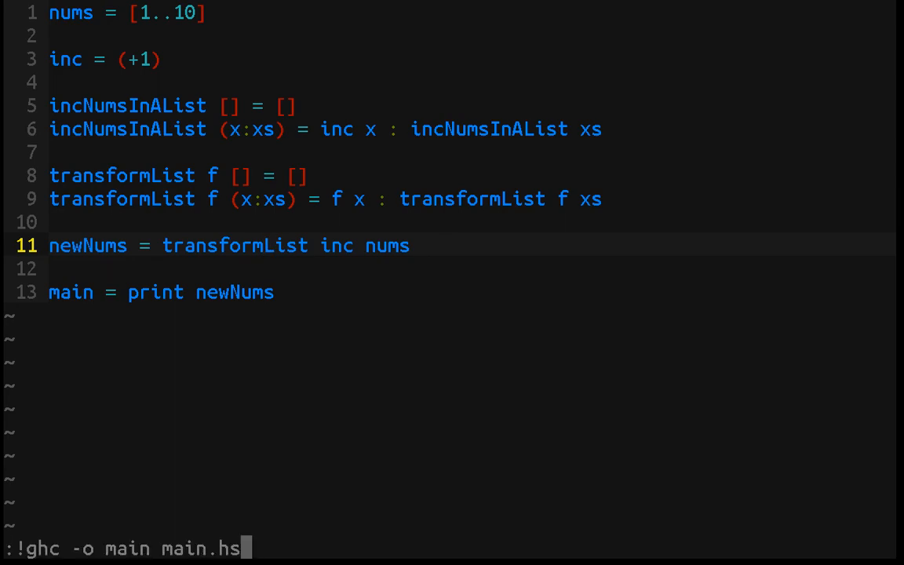
key(Return)
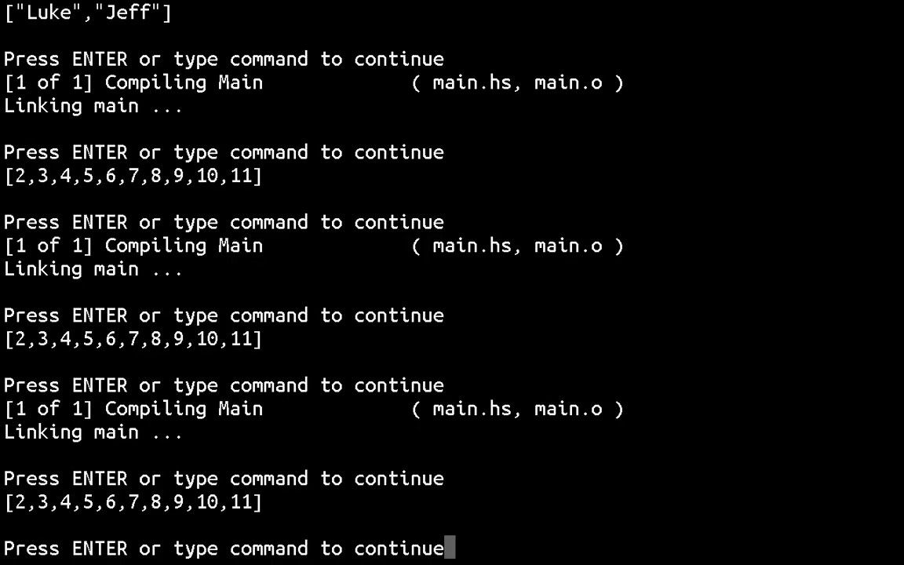